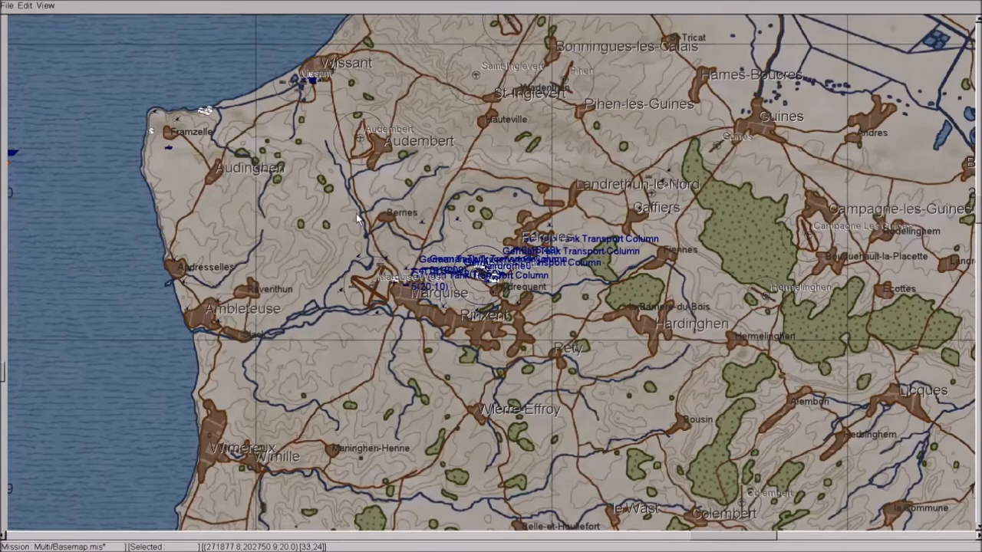
{"action": "mouse_move", "coordinate": [420, 202]}
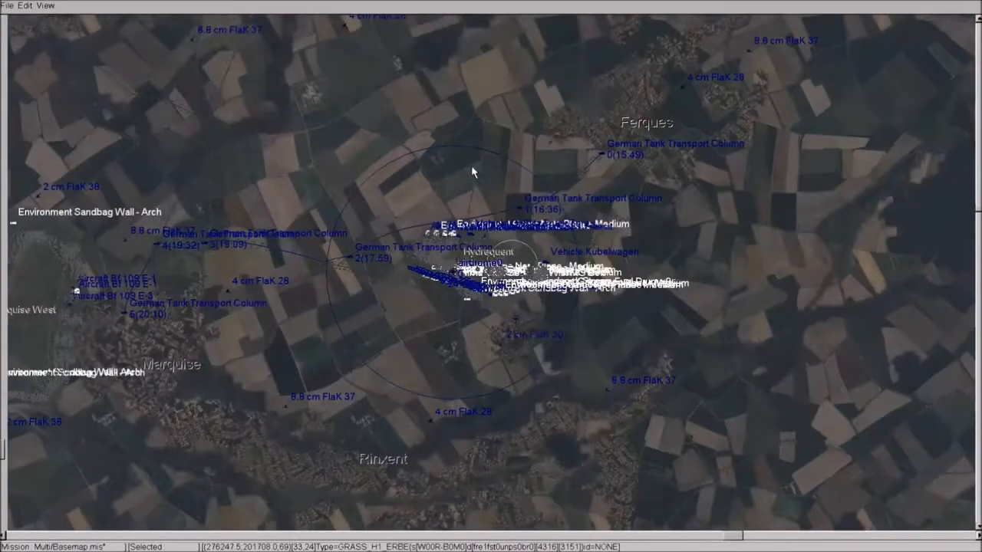
- Zoom in on the Hydrequent area before choosing the Blenheim I
{"action": "scroll", "scroll_direction": "up", "scroll_amount": 3}
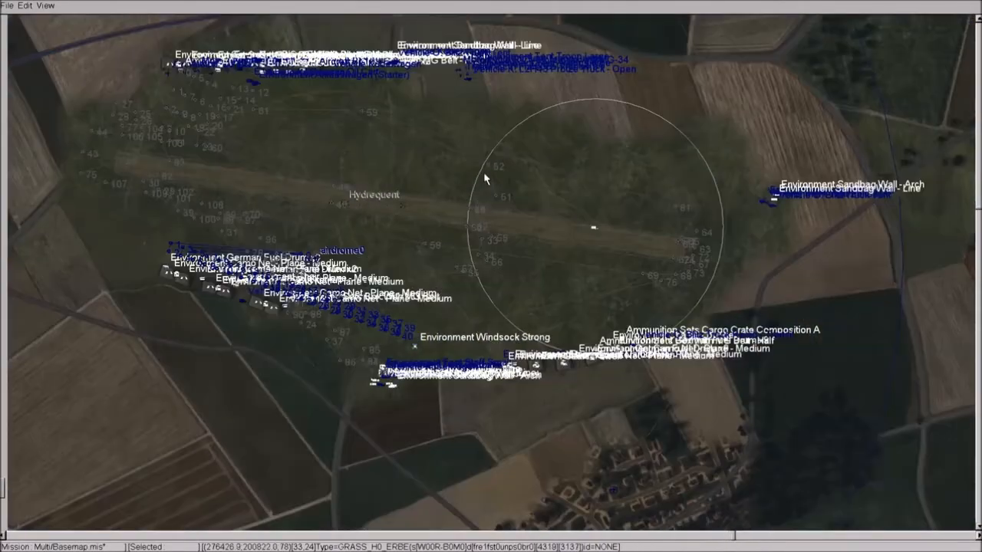
{"action": "mouse_move", "coordinate": [391, 168]}
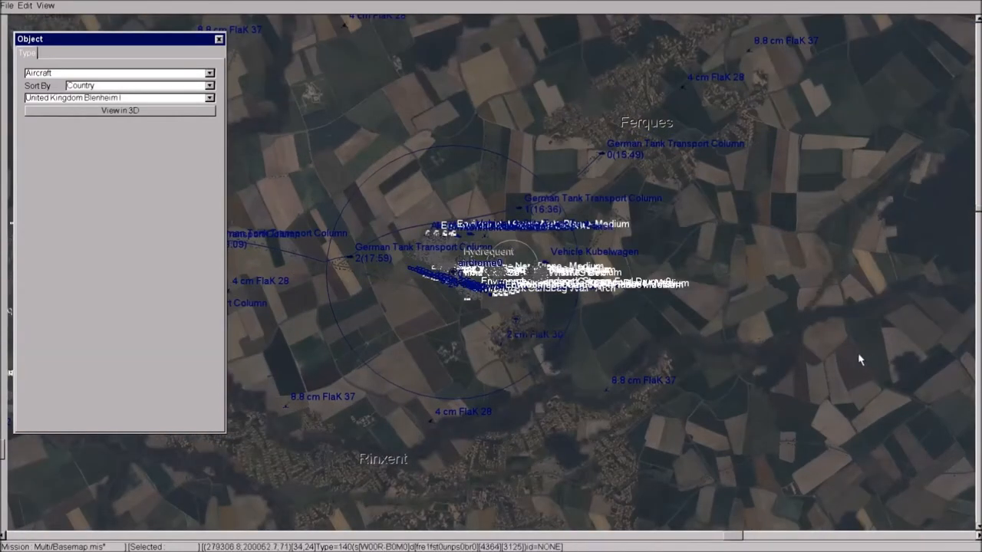
{"action": "mouse_move", "coordinate": [904, 372]}
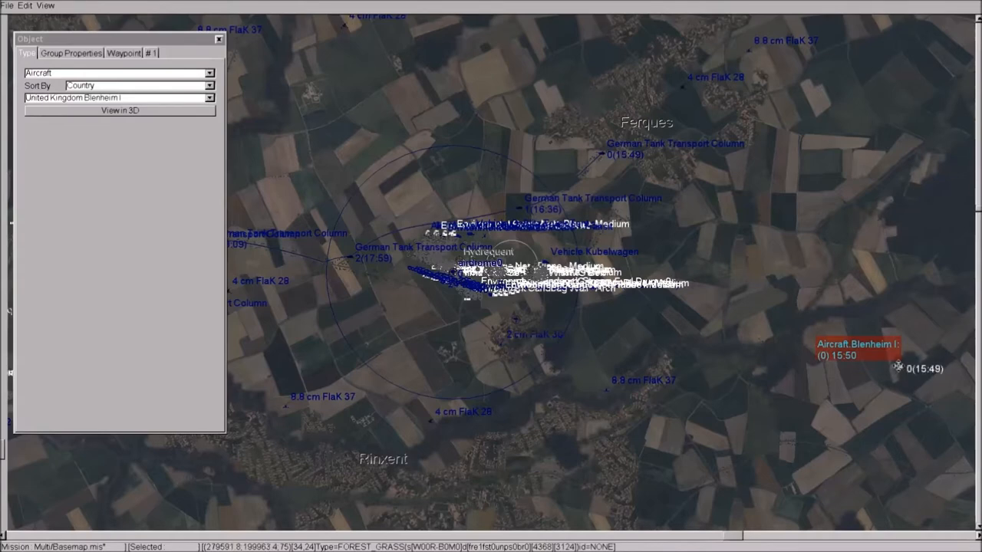
- Place the Blenheim I group on the map east of Hydrequent
{"action": "right_click", "coordinate": [897, 367]}
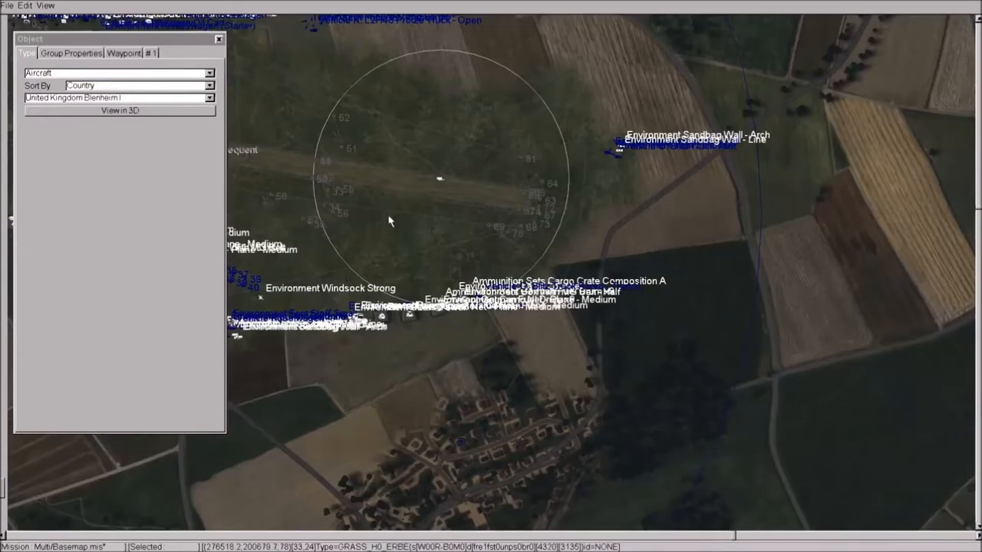
- Move the Blenheim start point further east and add a route waypoint heading west toward Hydrequent
{"action": "left_click_drag", "start_coordinate": [387, 221], "coordinate": [586, 193]}
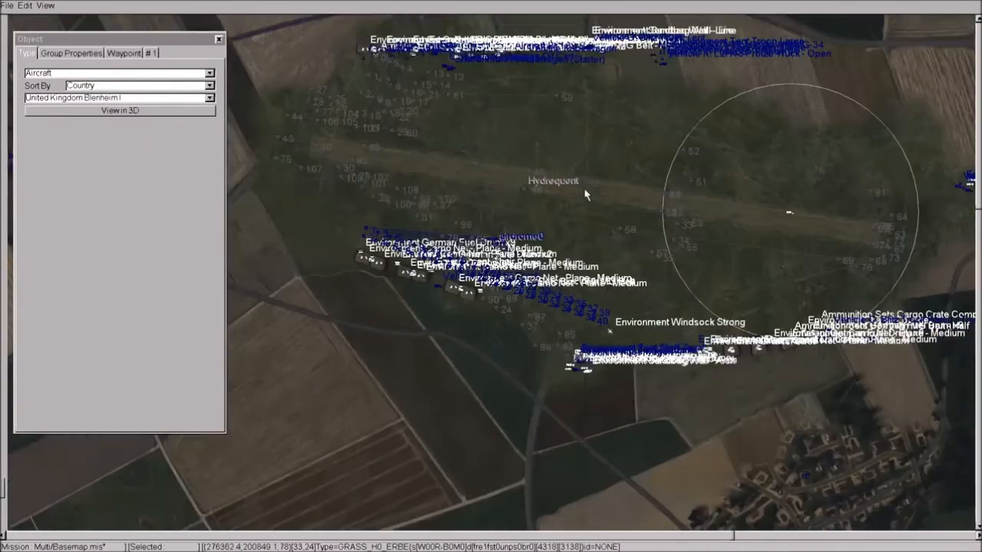
{"action": "left_click_drag", "start_coordinate": [587, 197], "coordinate": [611, 214]}
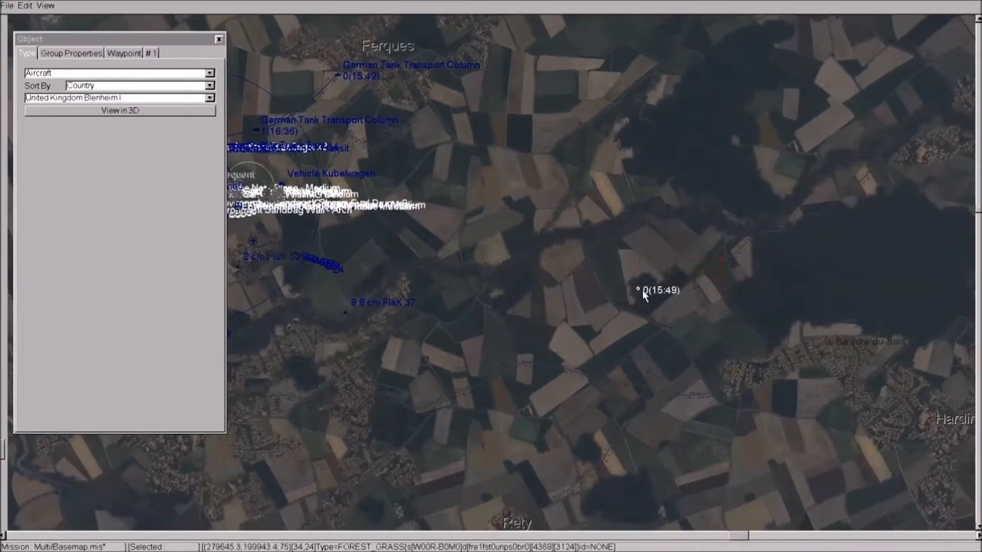
{"action": "left_click_drag", "start_coordinate": [645, 290], "coordinate": [770, 347]}
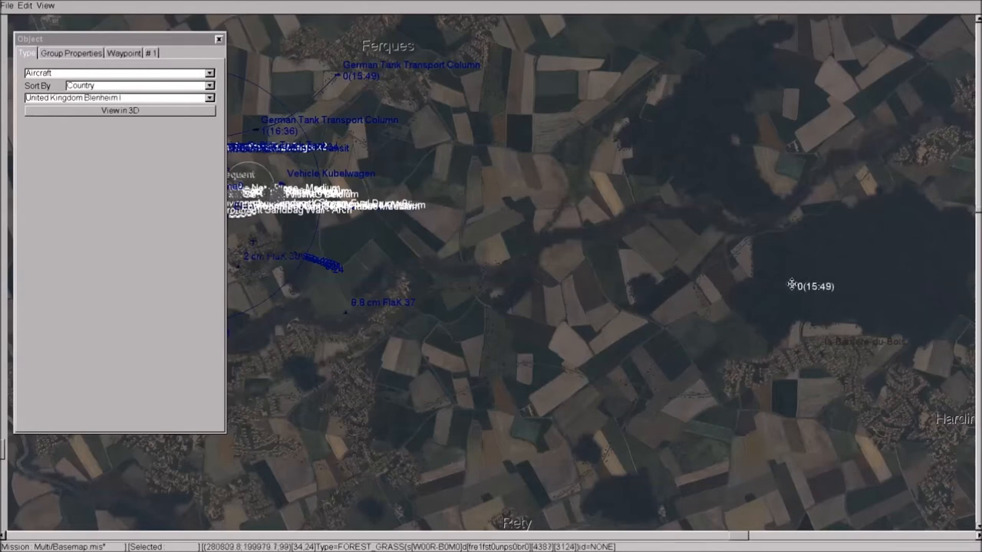
{"action": "mouse_move", "coordinate": [657, 270]}
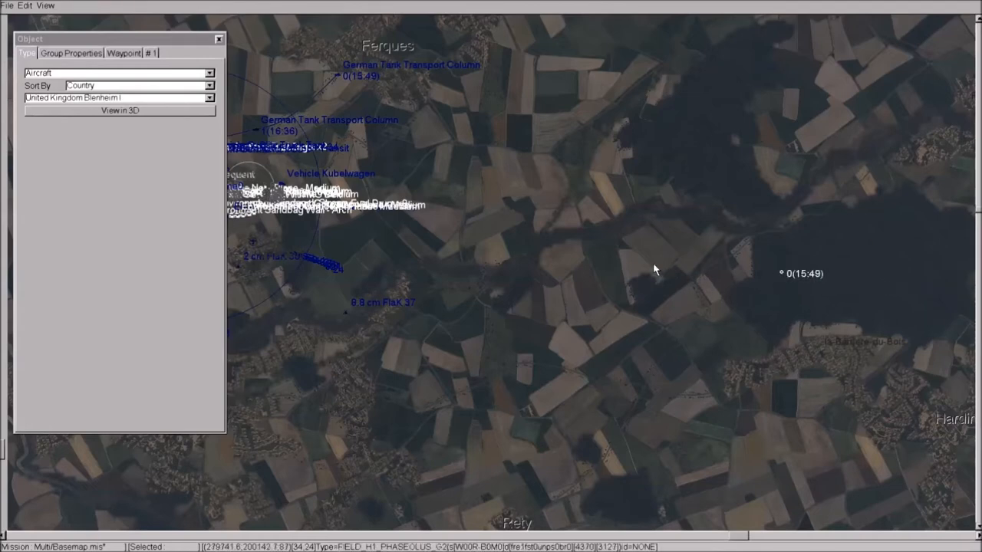
{"action": "left_click", "coordinate": [470, 257]}
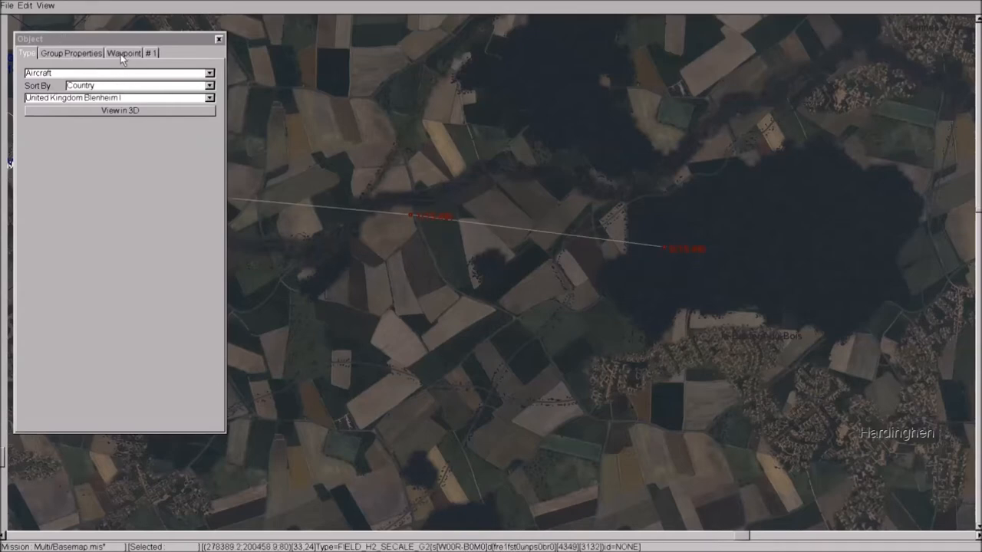
- Review waypoint 0, then show waypoint 1 at 500 m, 300 km/h, Normal Flight
{"action": "left_click", "coordinate": [122, 52]}
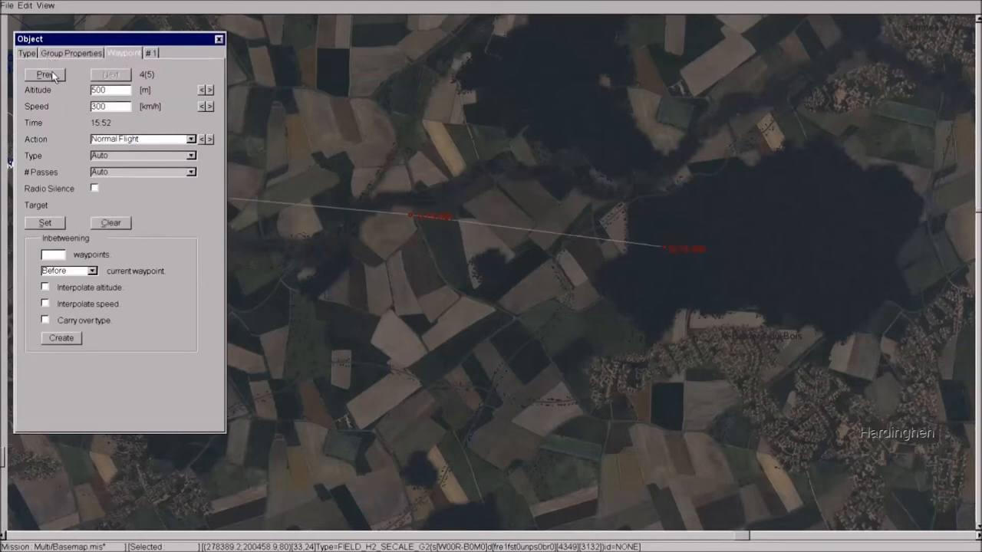
{"action": "left_click", "coordinate": [43, 74]}
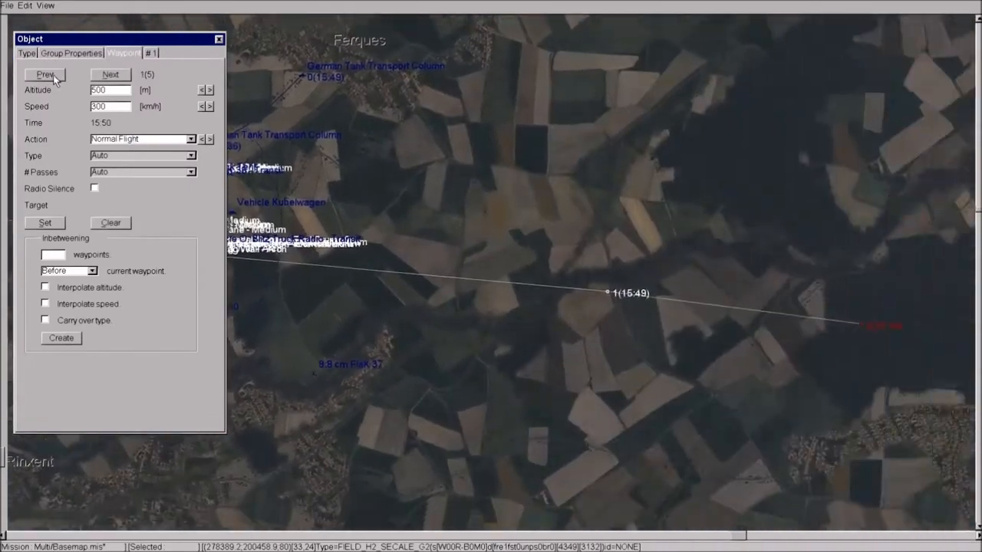
{"action": "left_click", "coordinate": [44, 74]}
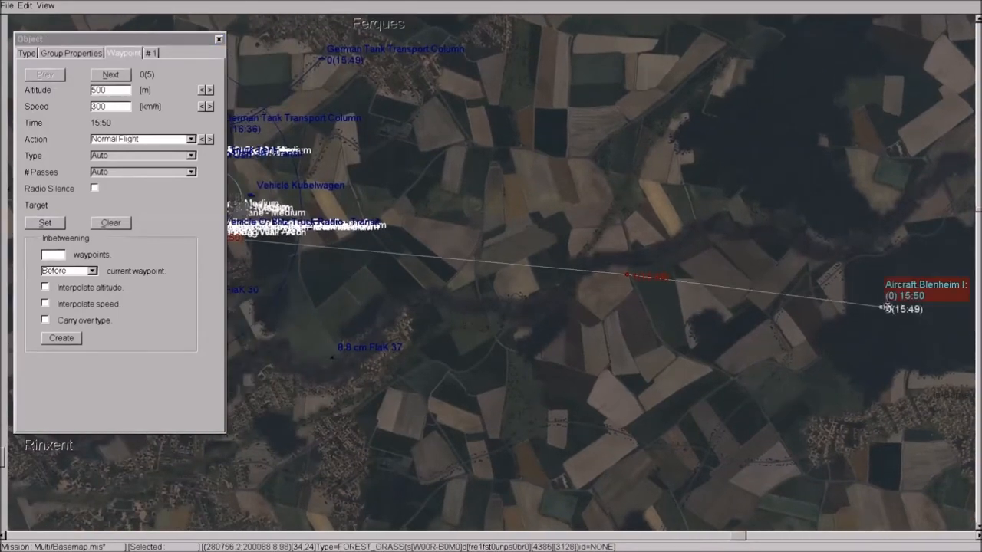
{"action": "mouse_move", "coordinate": [872, 305]}
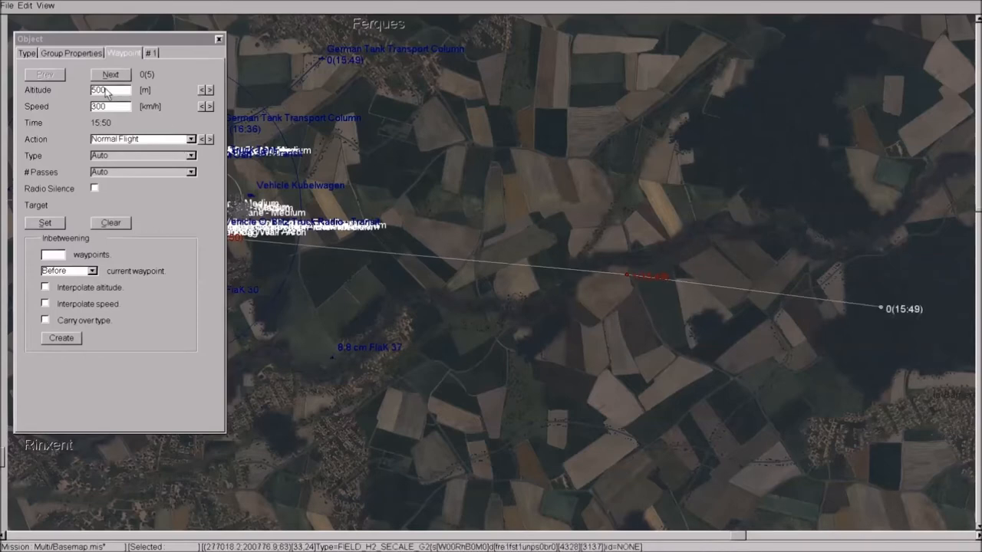
{"action": "left_click", "coordinate": [110, 74]}
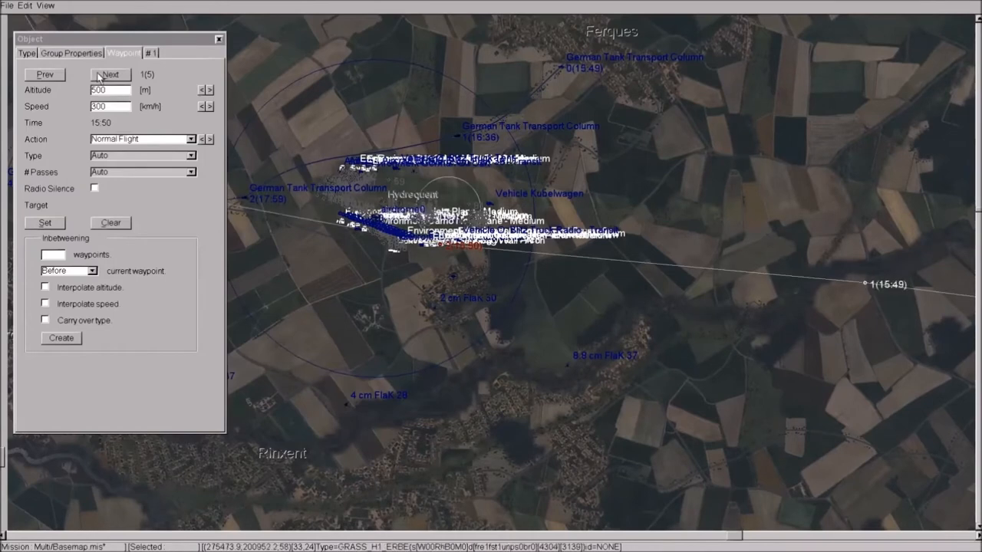
- Set waypoint 2 of the Blenheim route to Ground Attack - Target
{"action": "left_click", "coordinate": [111, 74]}
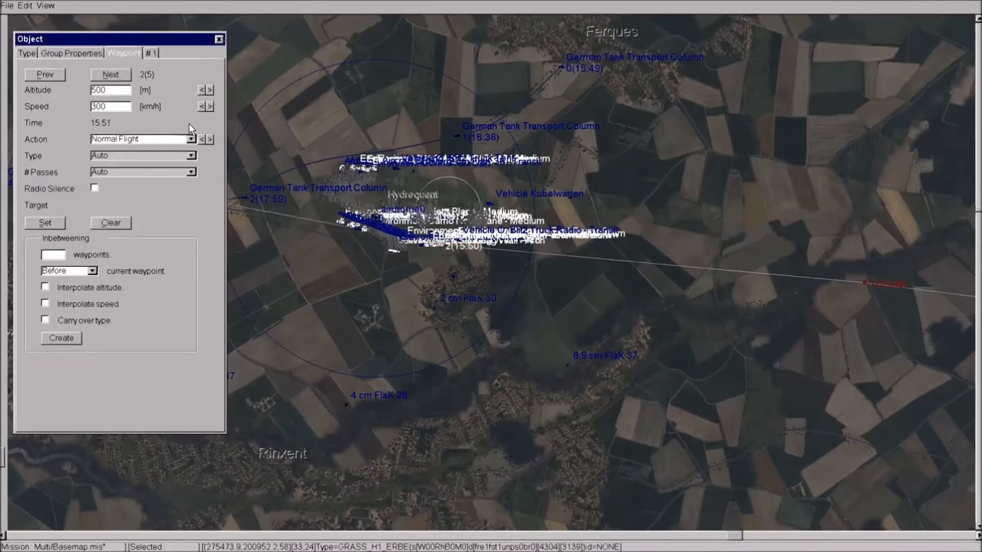
{"action": "left_click", "coordinate": [191, 138]}
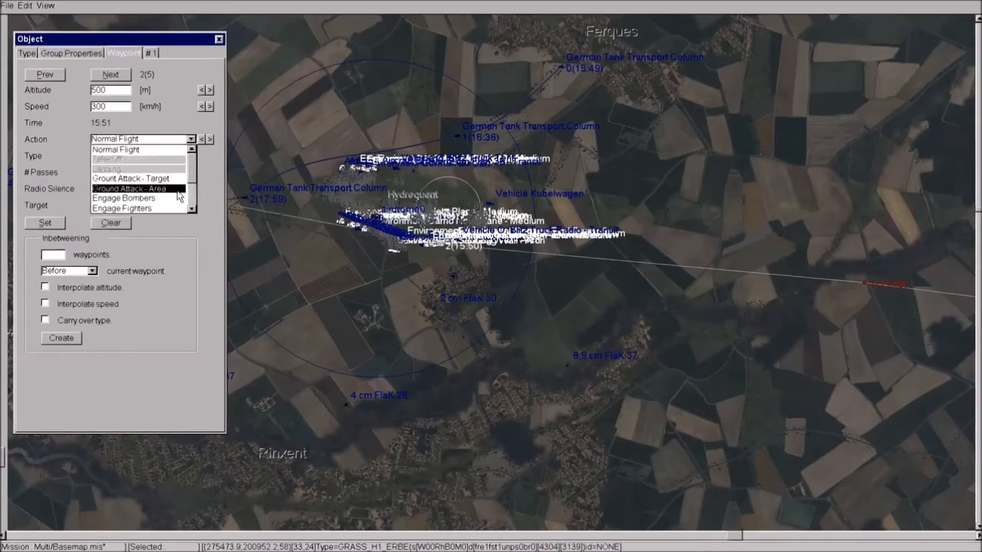
{"action": "mouse_move", "coordinate": [138, 178]}
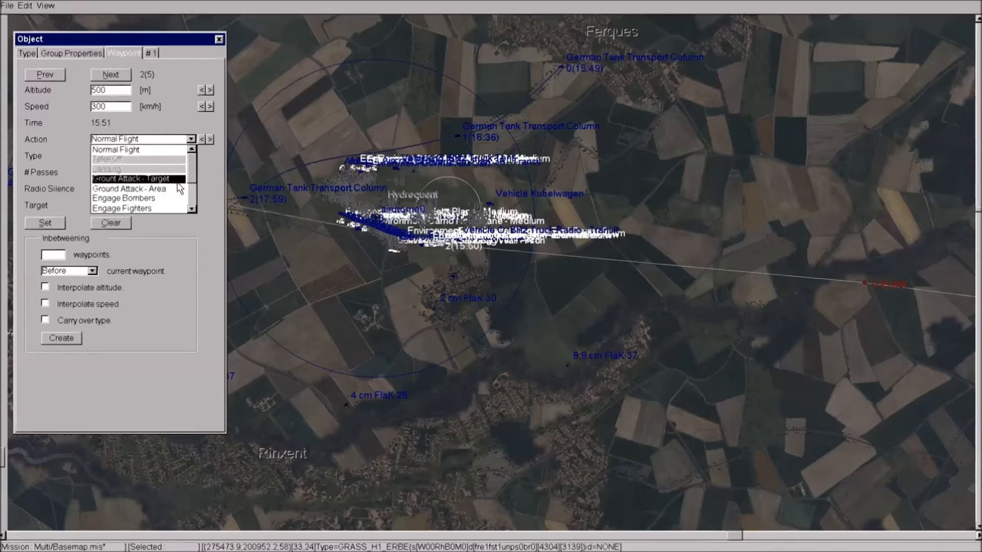
{"action": "mouse_move", "coordinate": [178, 183]}
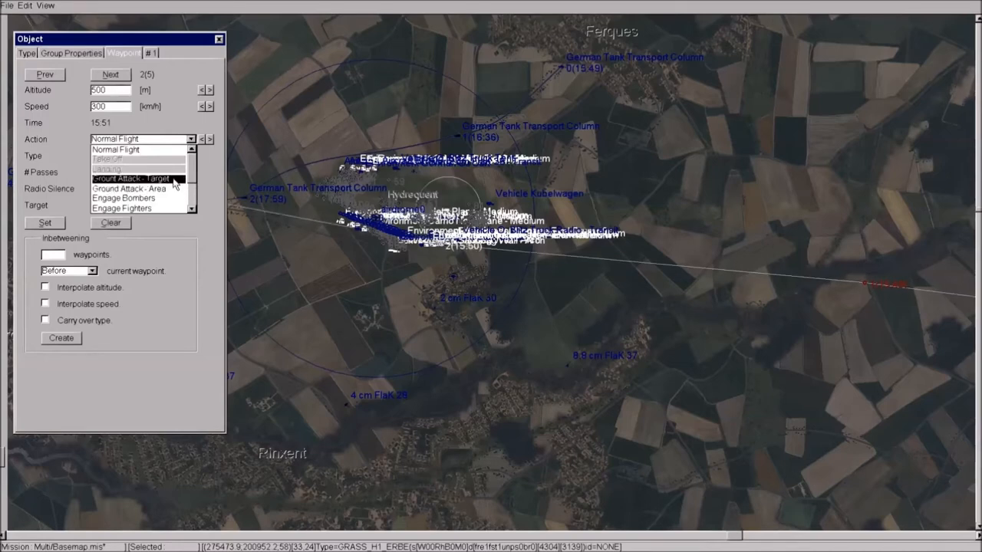
{"action": "left_click", "coordinate": [141, 178]}
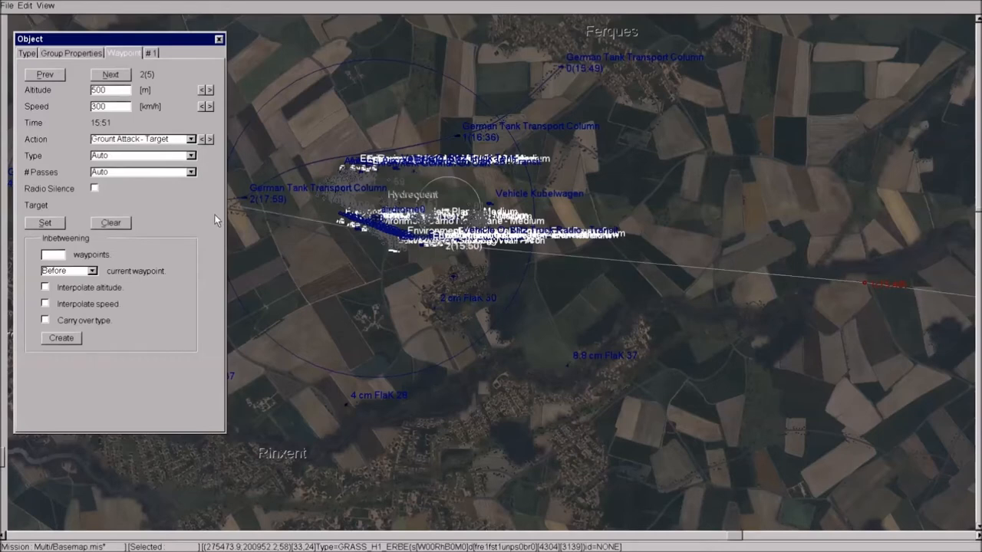
{"action": "mouse_move", "coordinate": [183, 151]}
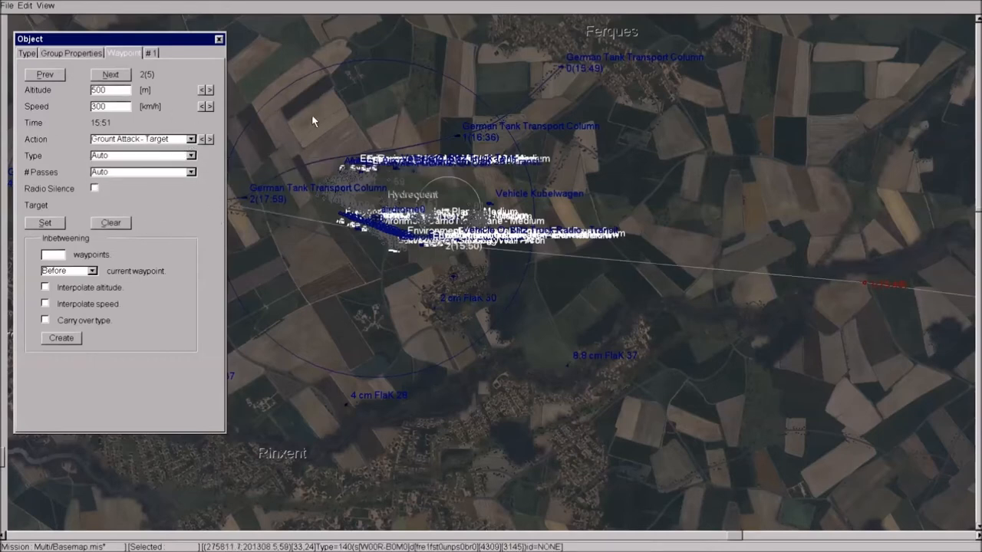
- Step through waypoints 3, 2 and 1 to confirm neighbours stay Normal Flight
{"action": "left_click", "coordinate": [109, 74]}
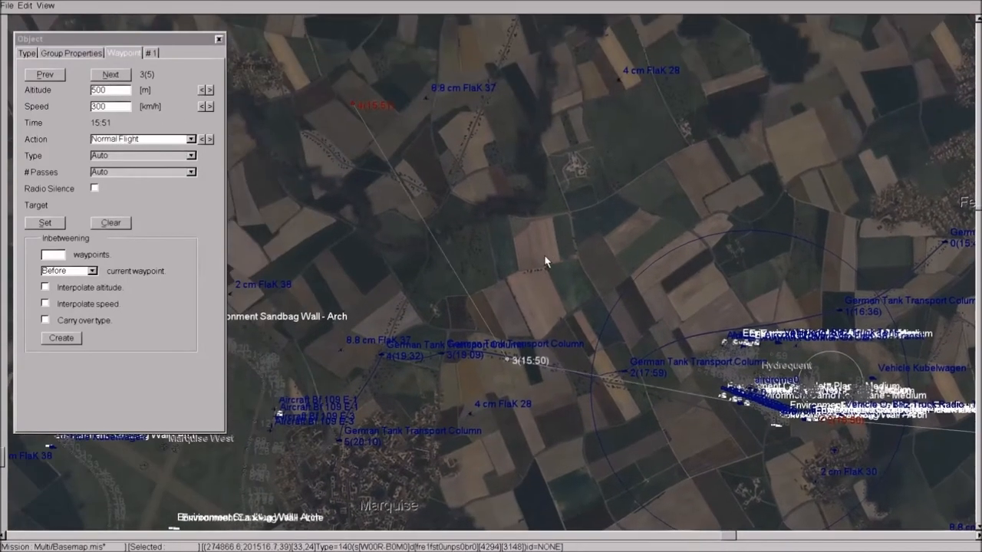
{"action": "left_click", "coordinate": [109, 74]}
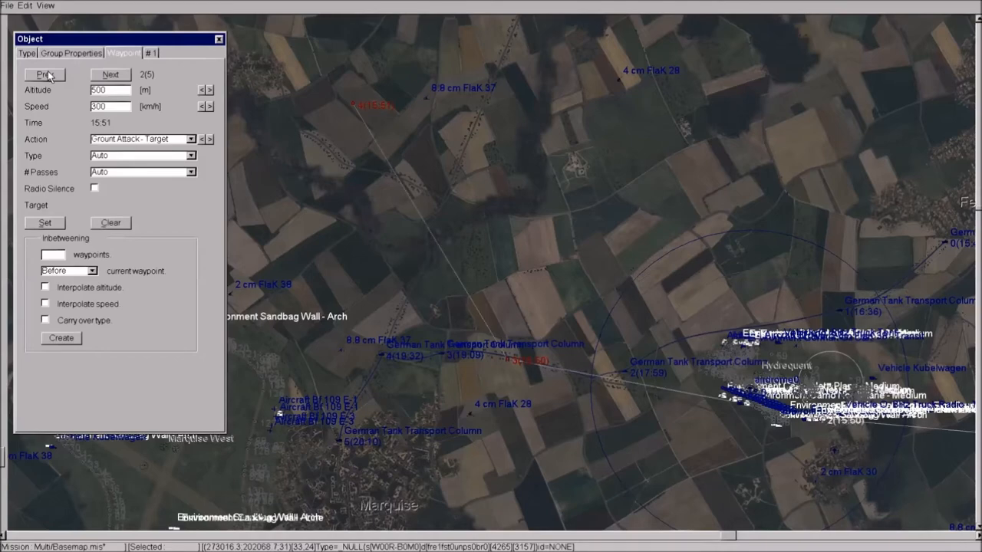
{"action": "left_click", "coordinate": [43, 74]}
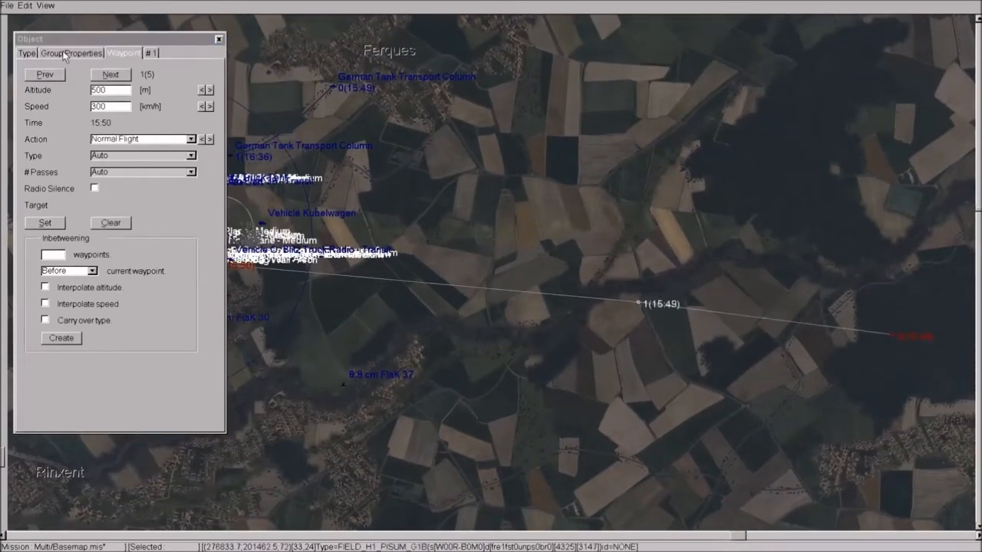
- Set the number of aircraft in Flight 1 in the group properties
{"action": "left_click", "coordinate": [70, 52]}
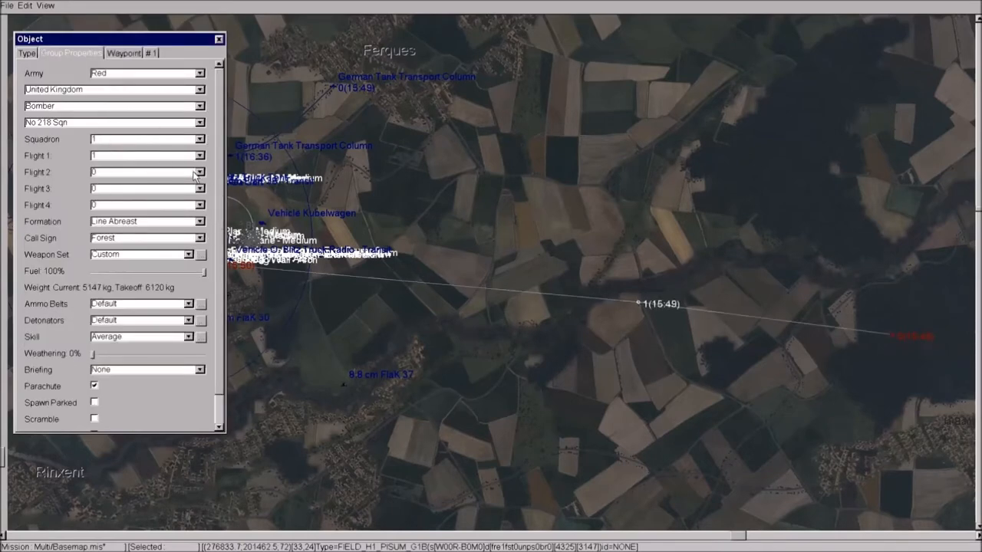
{"action": "left_click", "coordinate": [200, 172]}
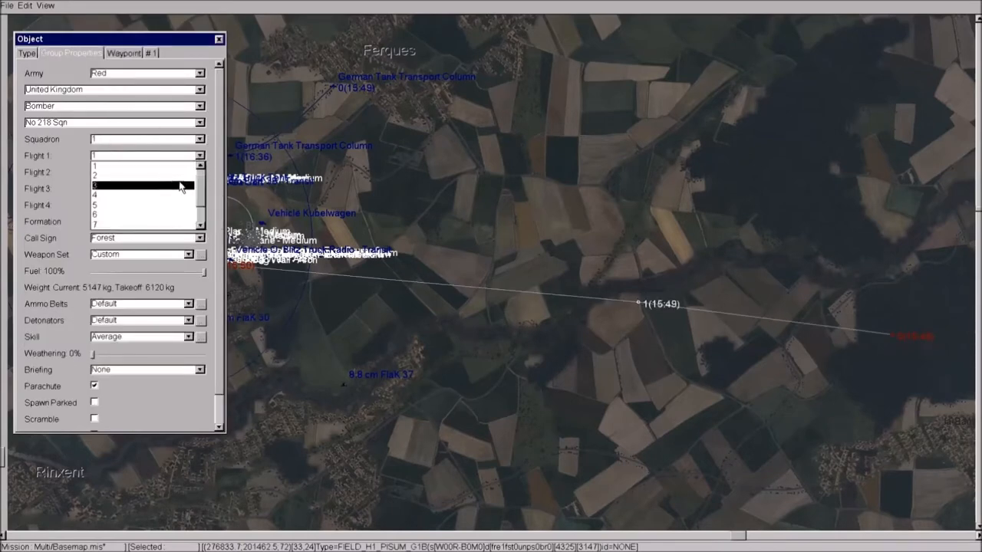
{"action": "left_click", "coordinate": [145, 187]}
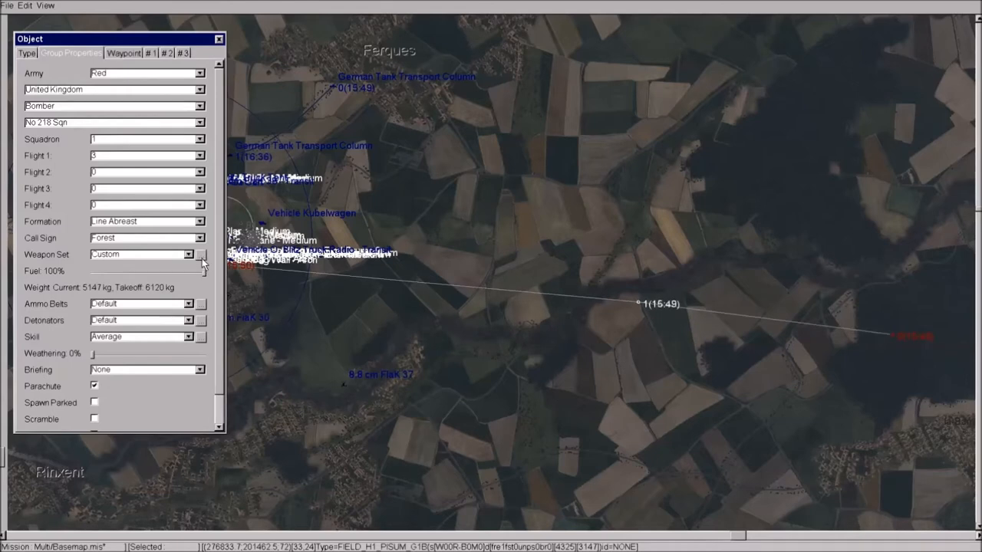
- Load 2x GP Bomb 500 lb Mk IV into the Blenheim's central bomb bay
{"action": "left_click", "coordinate": [201, 255]}
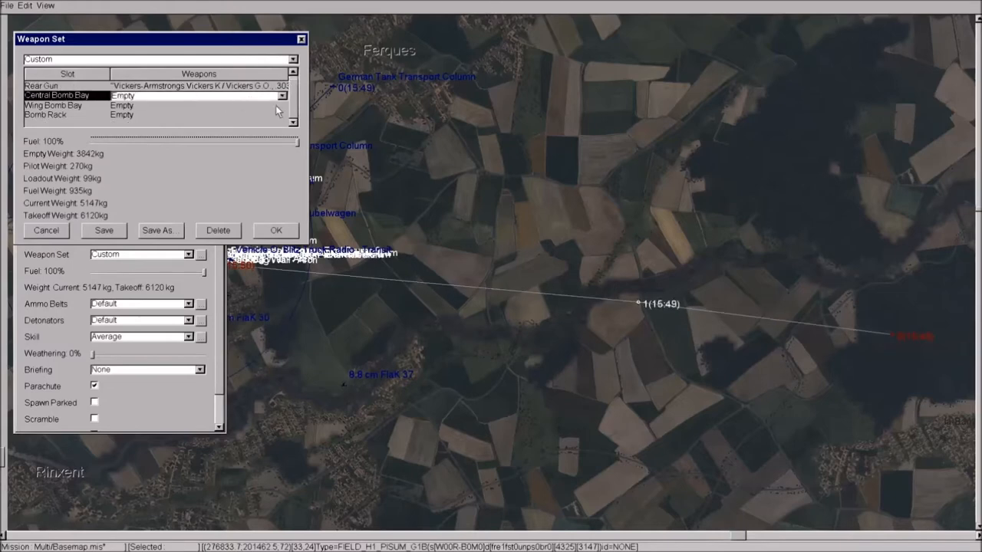
{"action": "left_click", "coordinate": [283, 95]}
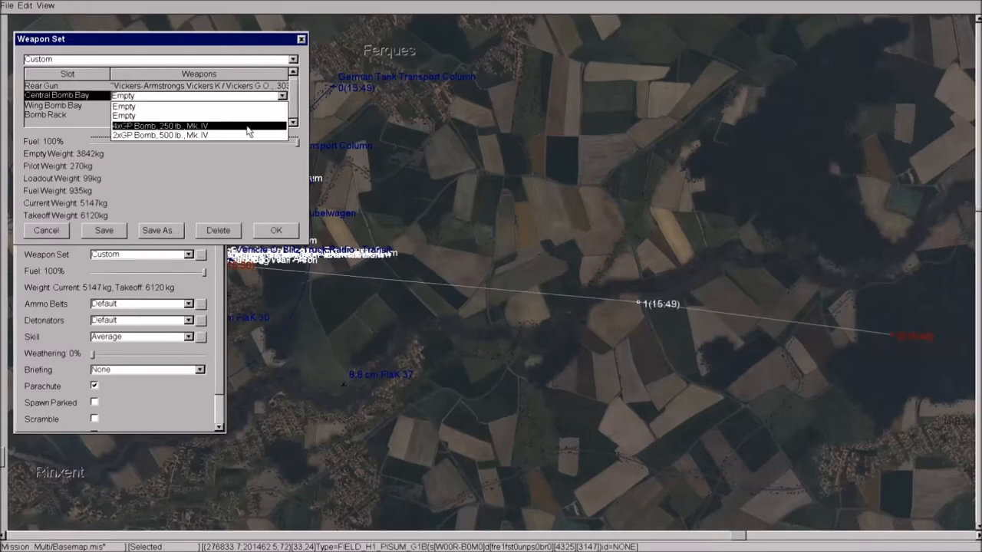
{"action": "left_click", "coordinate": [187, 135]}
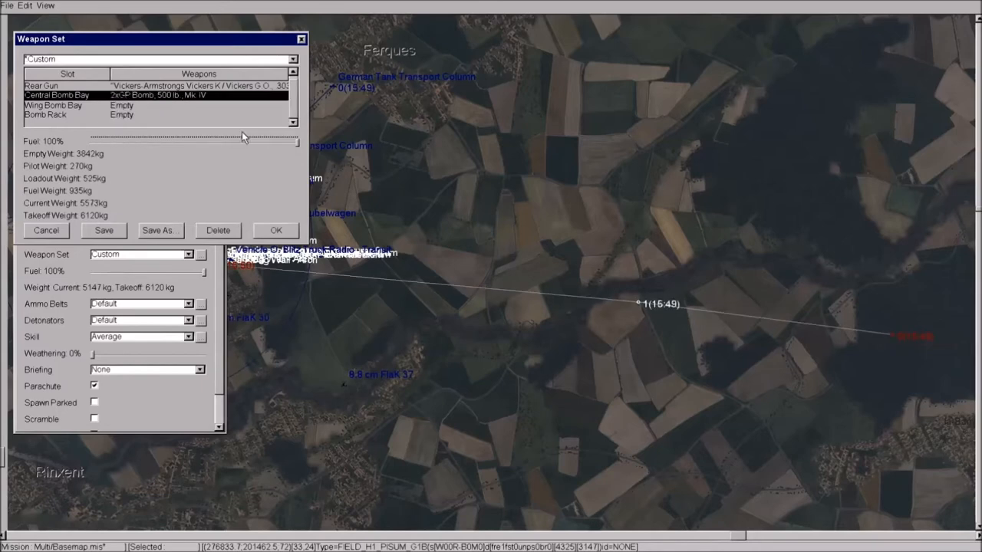
{"action": "left_click", "coordinate": [277, 231]}
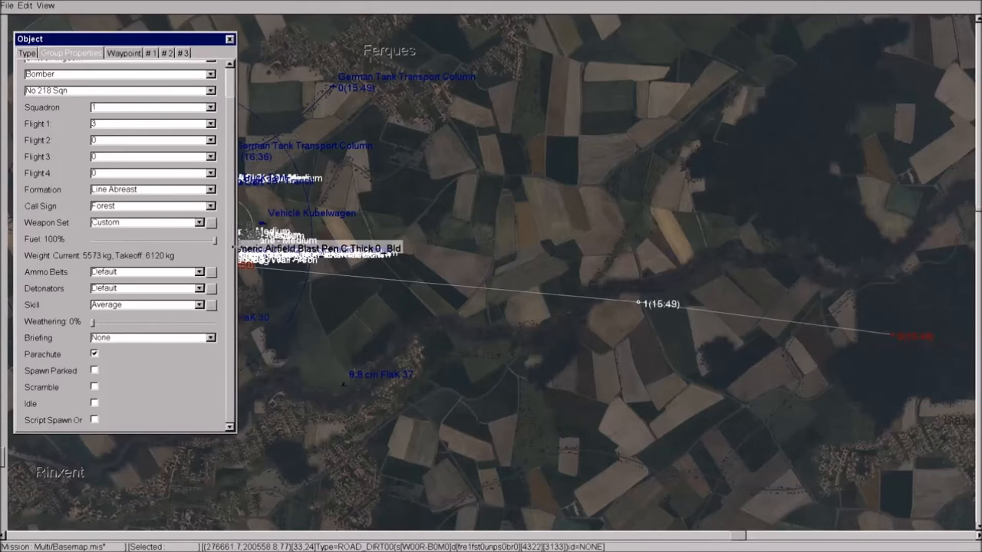
- Step through the Blenheim flight's waypoints to review the route
{"action": "left_click", "coordinate": [123, 52]}
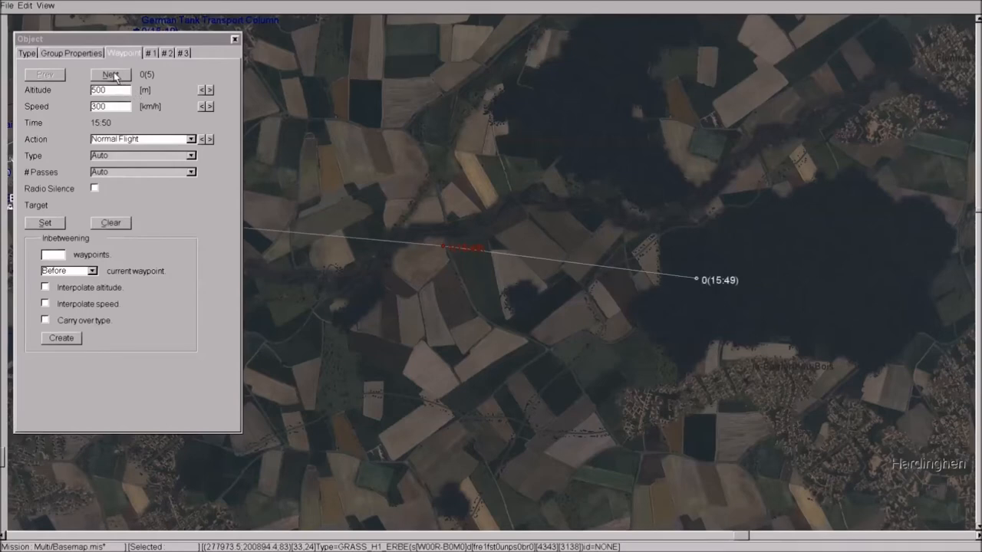
{"action": "left_click", "coordinate": [109, 74]}
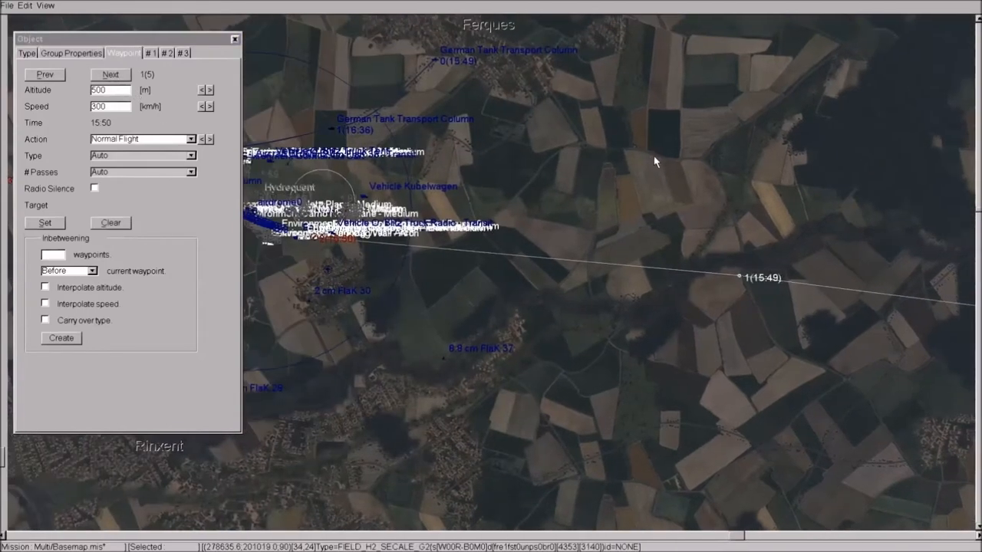
{"action": "left_click", "coordinate": [109, 73]}
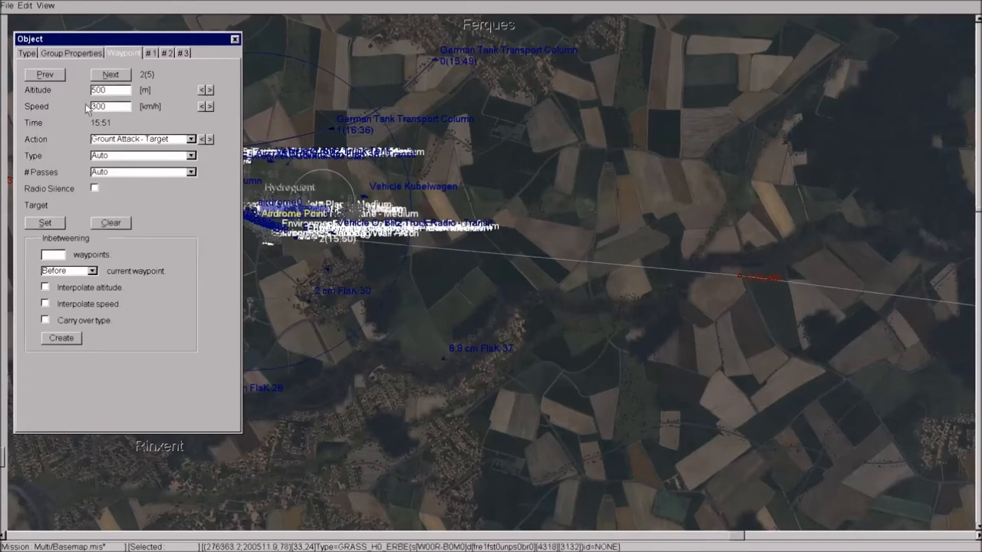
{"action": "left_click", "coordinate": [111, 73]}
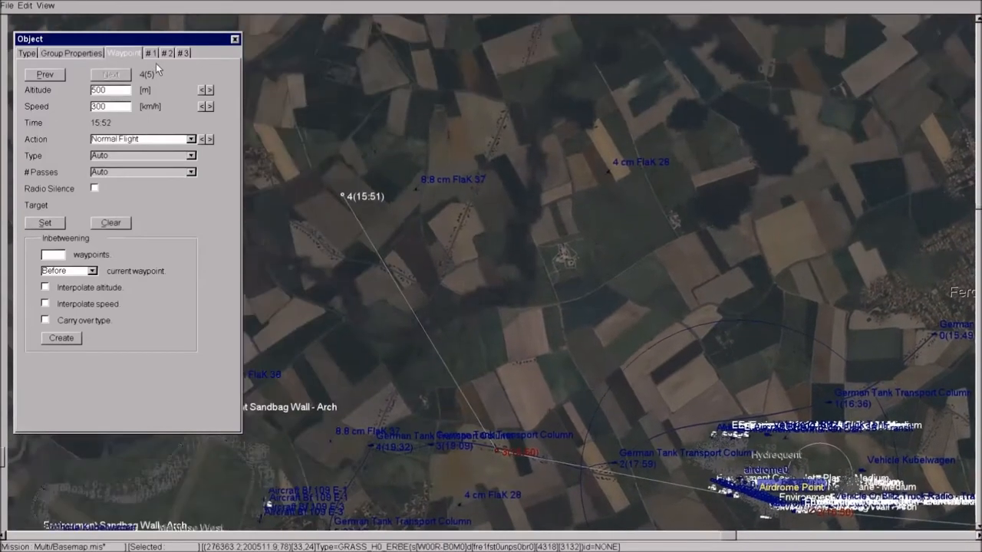
- Check the aircraft and crew skill settings, close the details and zoom onto Hydrequent airfield
{"action": "left_click", "coordinate": [26, 52]}
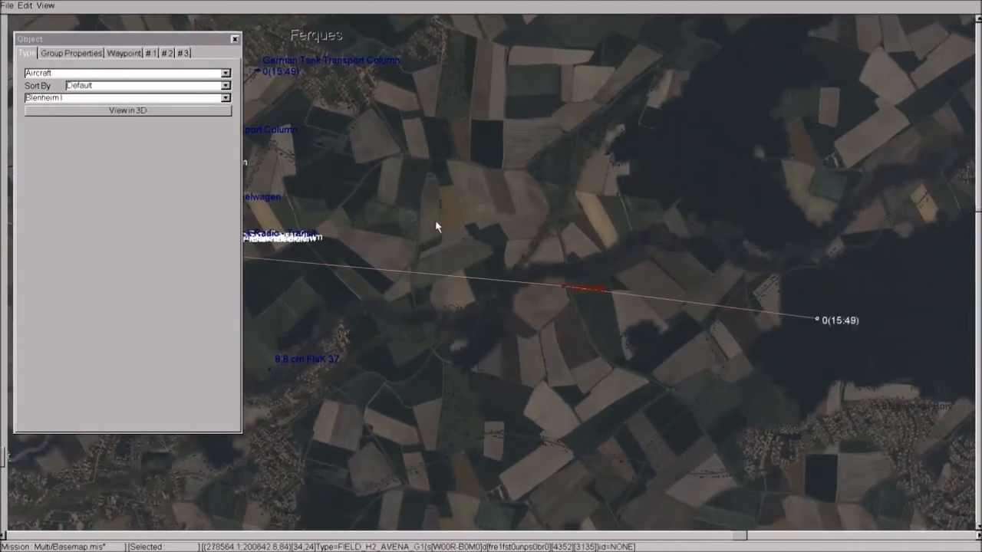
{"action": "left_click", "coordinate": [151, 52]}
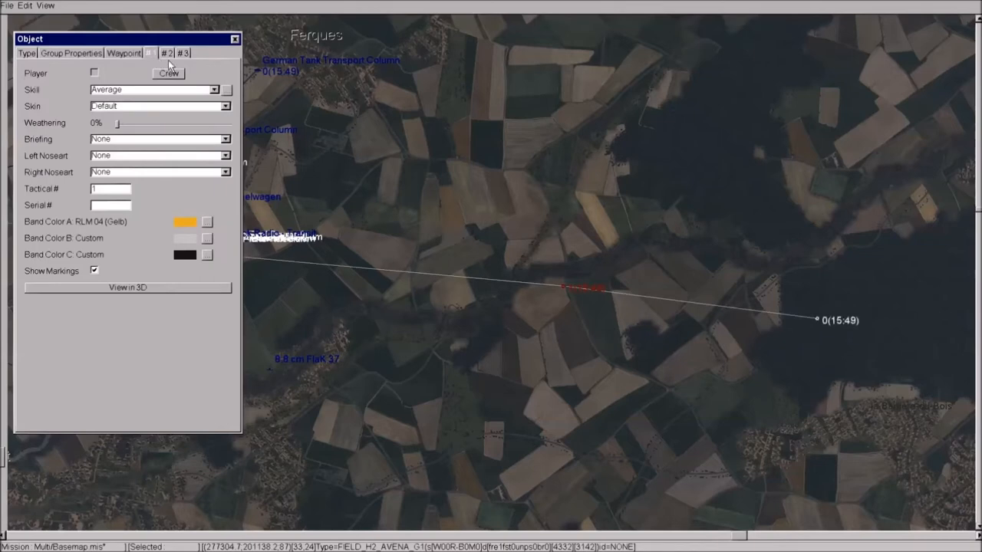
{"action": "mouse_move", "coordinate": [138, 195]}
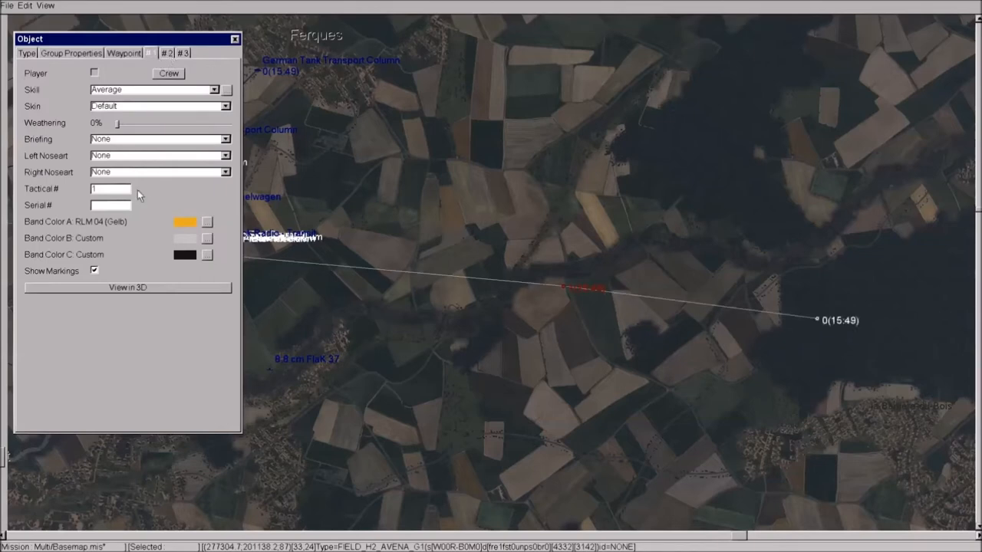
{"action": "left_click", "coordinate": [183, 52]}
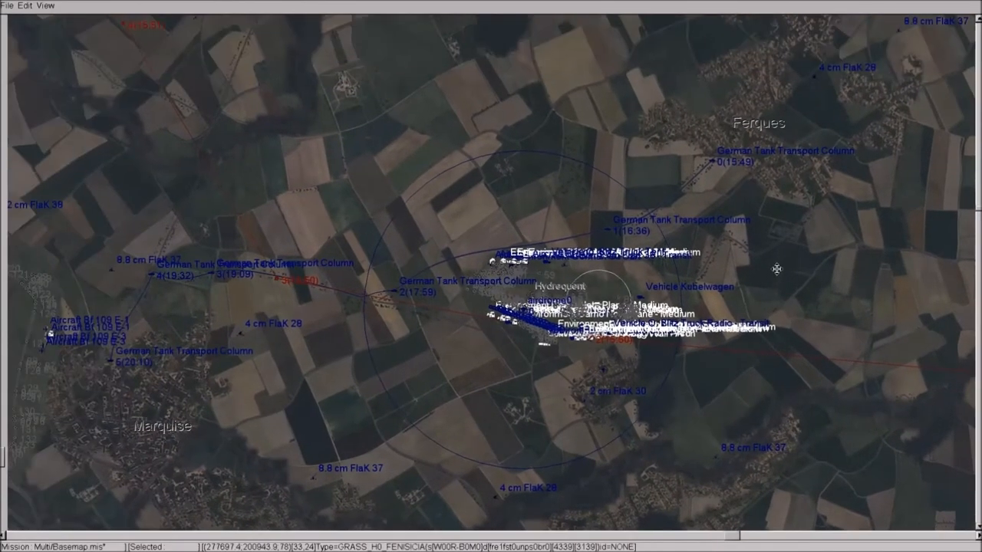
{"action": "left_click", "coordinate": [7, 6]}
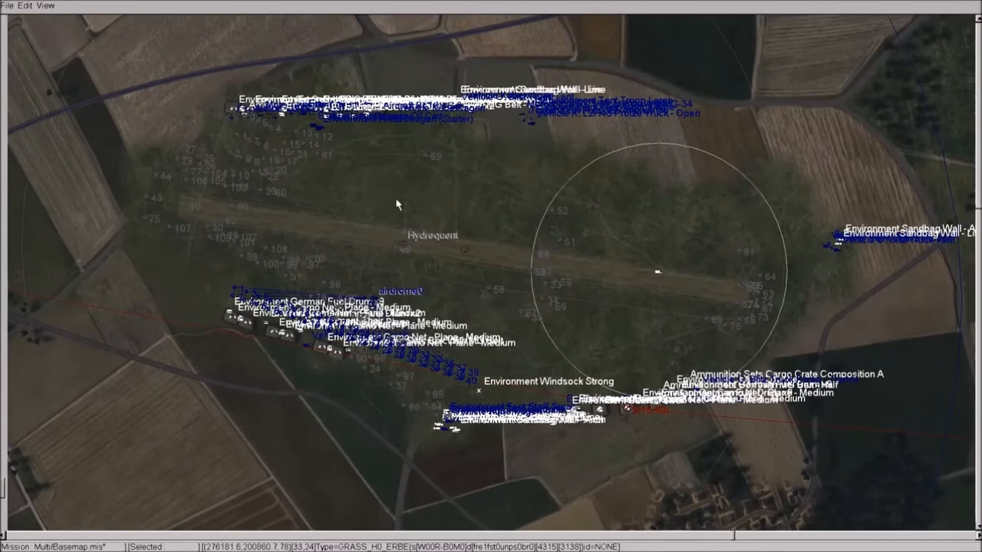
- Place a Germany Bf 109 E-1 fighter on Hydrequent airfield via the object browser
{"action": "left_click", "coordinate": [46, 6]}
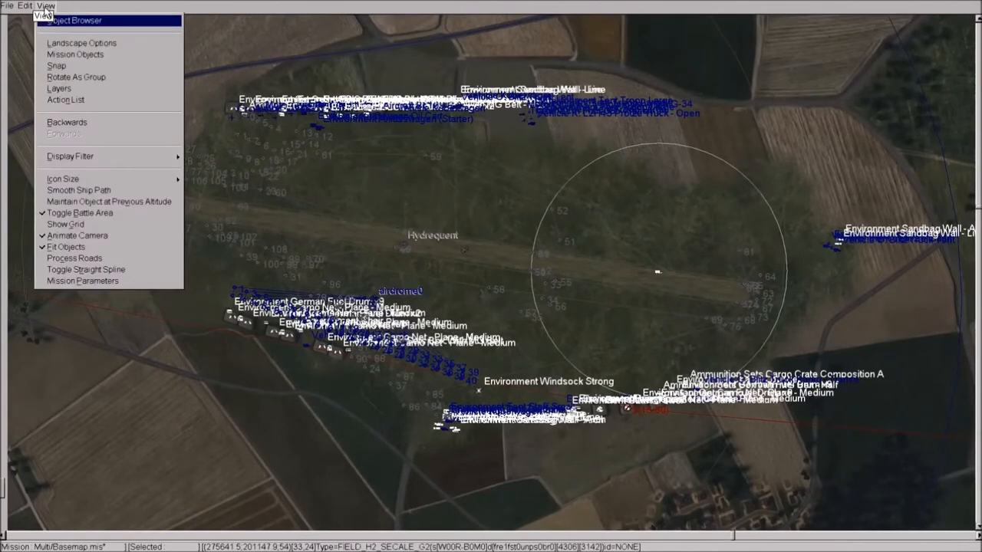
{"action": "mouse_move", "coordinate": [75, 20]}
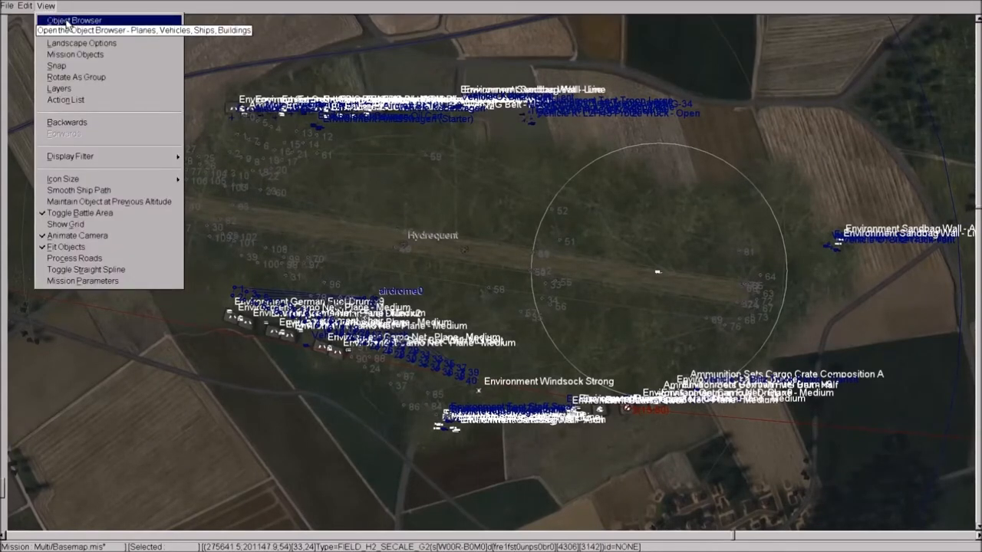
{"action": "left_click", "coordinate": [73, 20]}
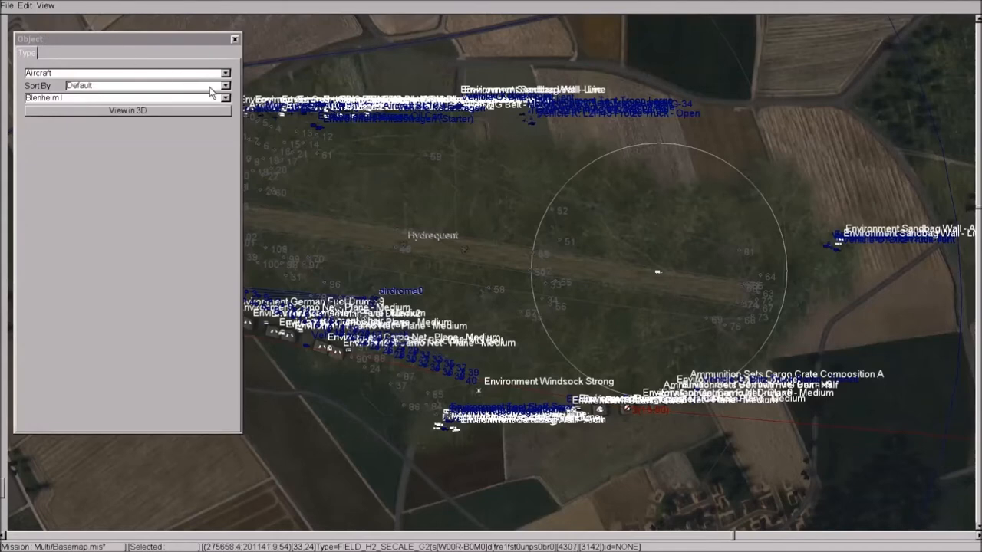
{"action": "left_click", "coordinate": [224, 86]}
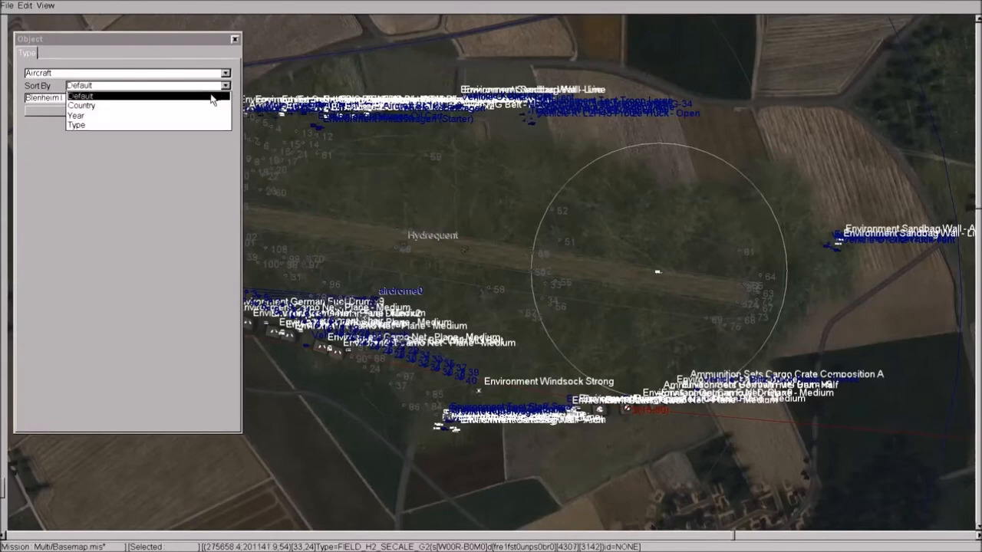
{"action": "left_click", "coordinate": [81, 104]}
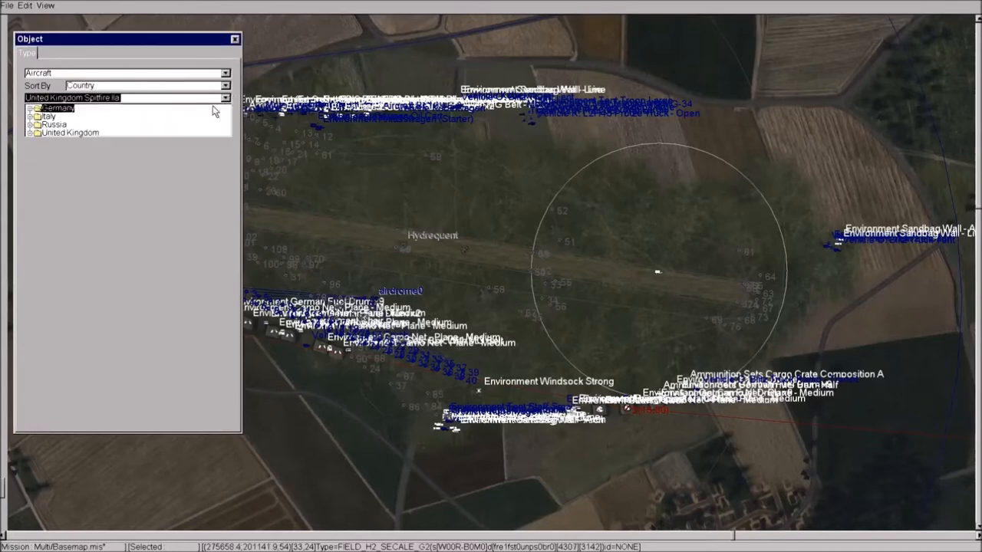
{"action": "left_click", "coordinate": [62, 108]}
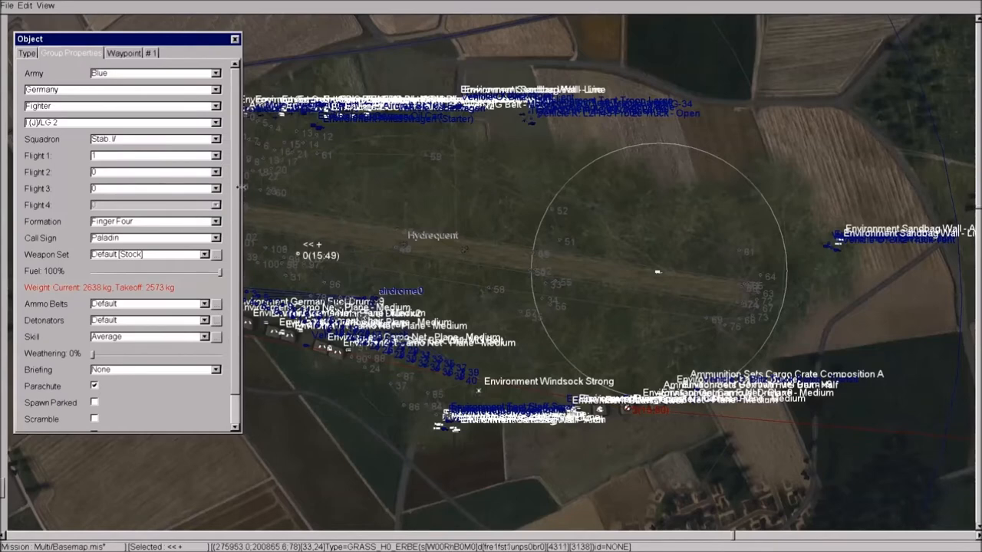
{"action": "scroll", "scroll_direction": "down", "scroll_amount": 3}
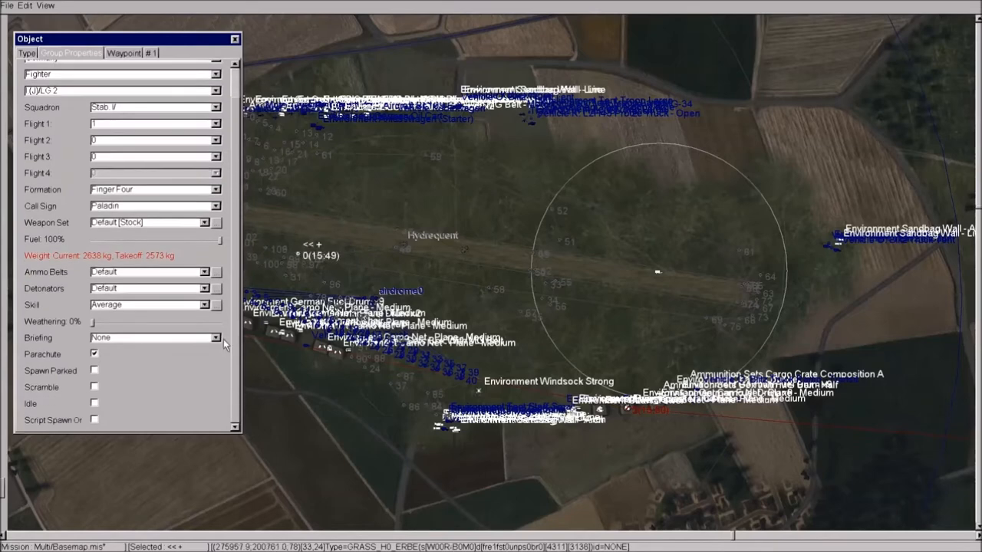
{"action": "mouse_move", "coordinate": [121, 72]}
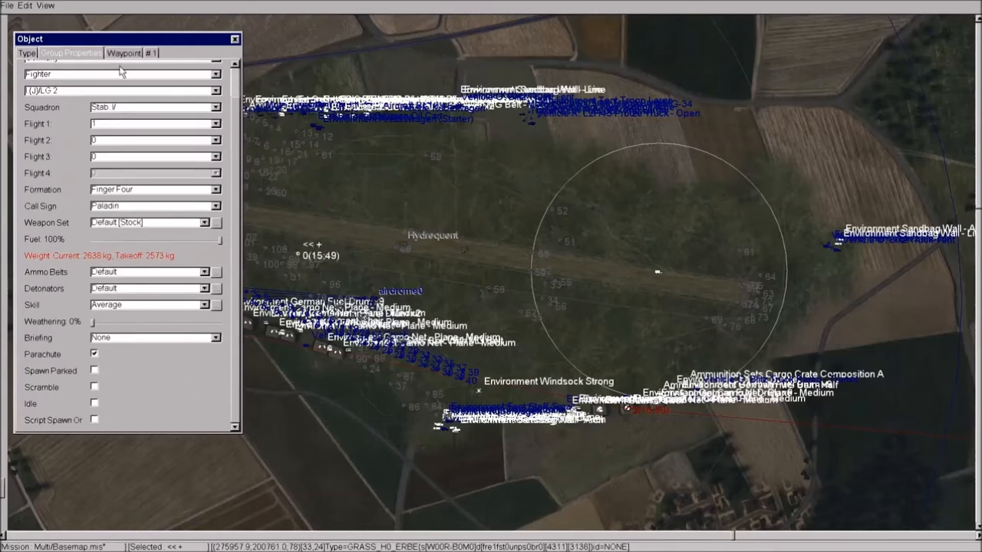
- Give the fighter a Take Off first waypoint, then deselect it as the player aircraft
{"action": "left_click", "coordinate": [123, 52]}
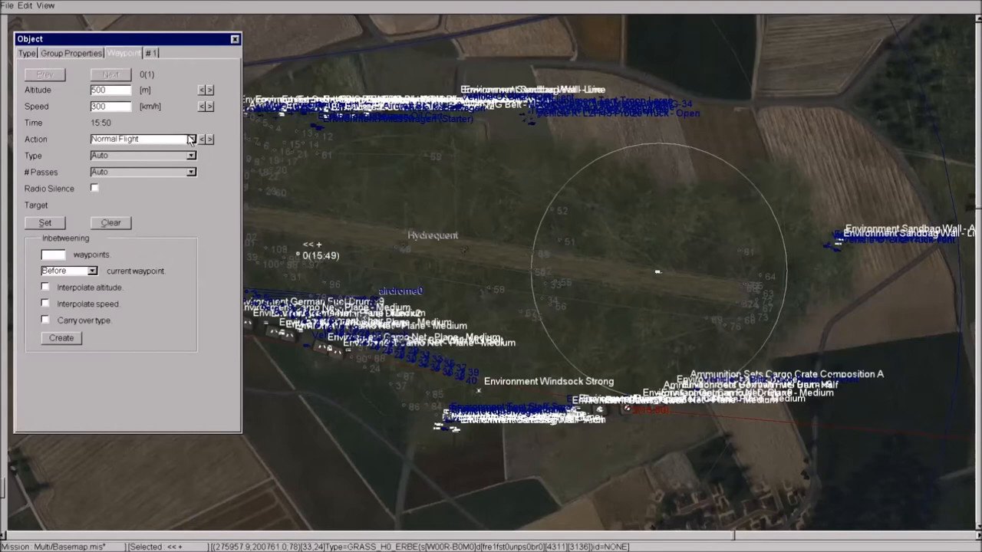
{"action": "left_click", "coordinate": [207, 139]}
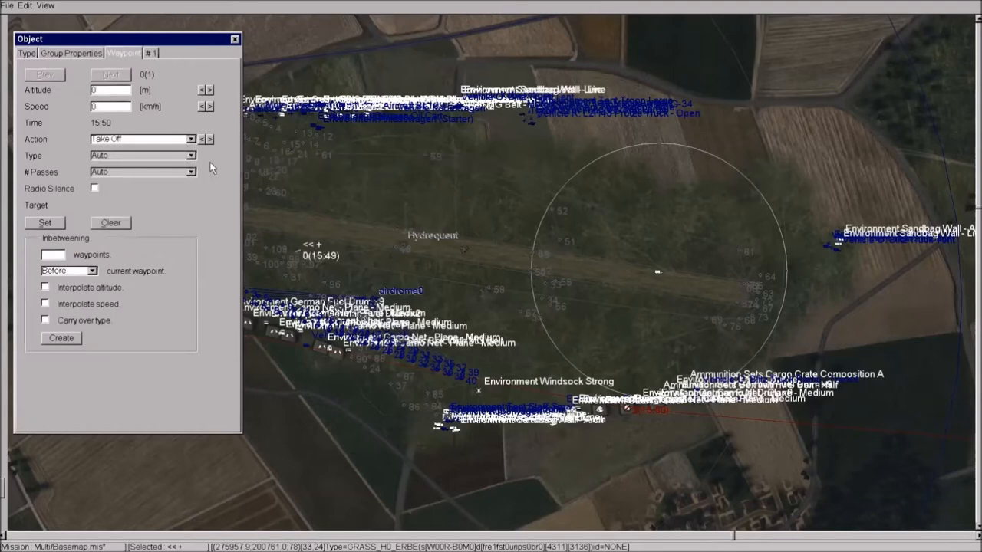
{"action": "mouse_move", "coordinate": [74, 100]}
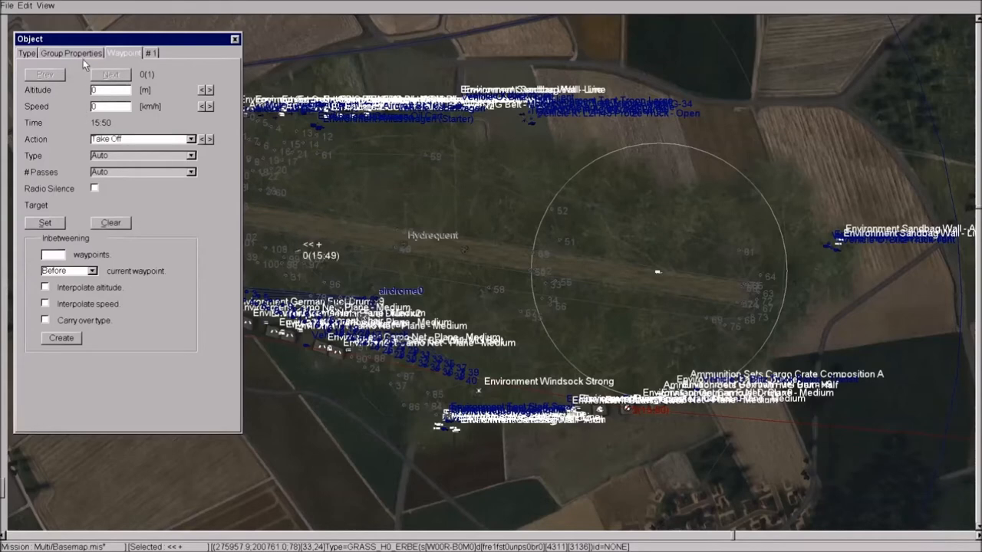
{"action": "left_click", "coordinate": [70, 52]}
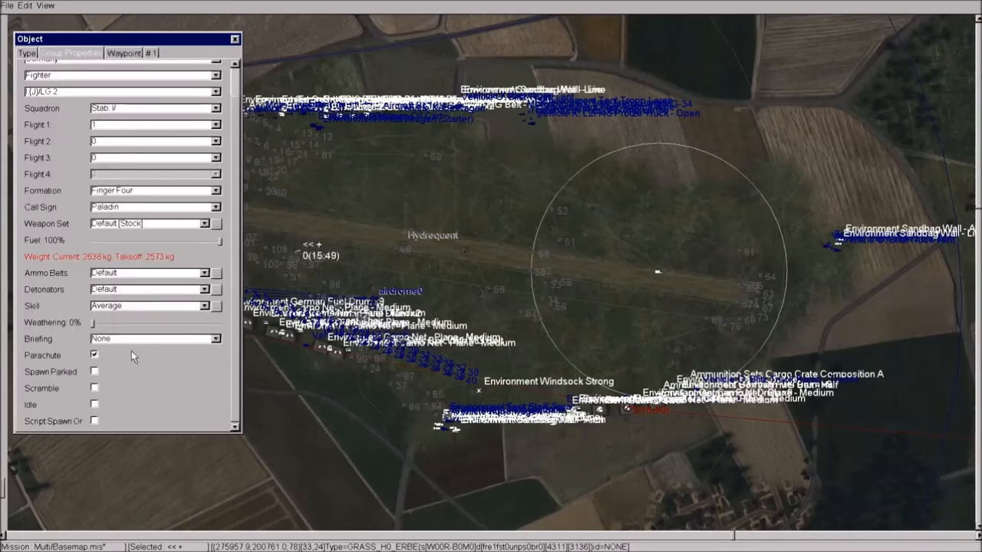
{"action": "left_click", "coordinate": [93, 373]}
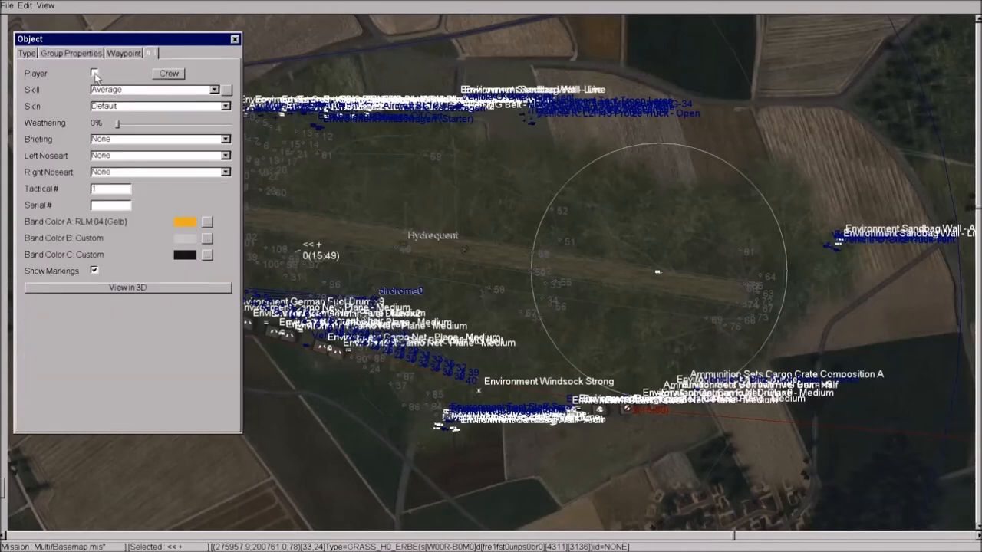
{"action": "right_click", "coordinate": [361, 154]}
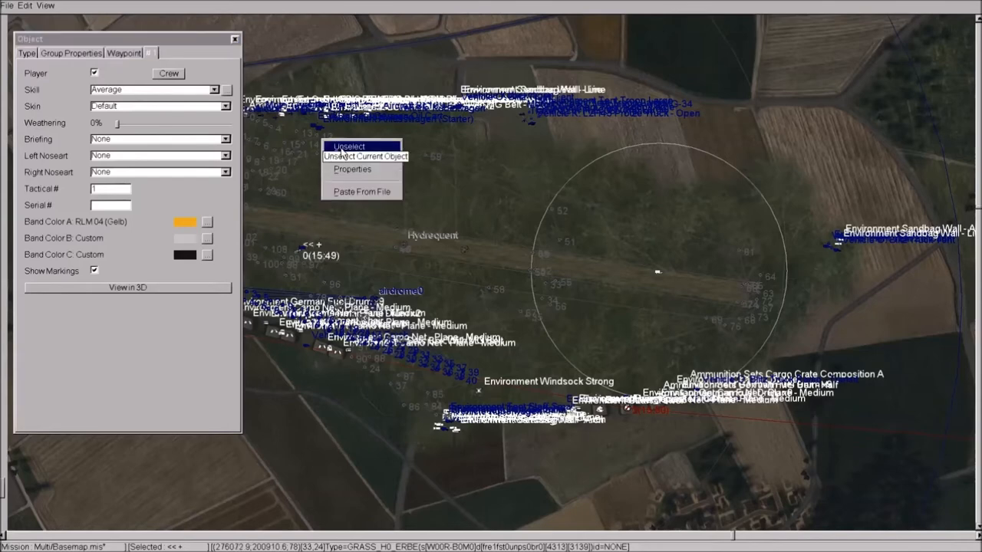
{"action": "left_click", "coordinate": [365, 157]}
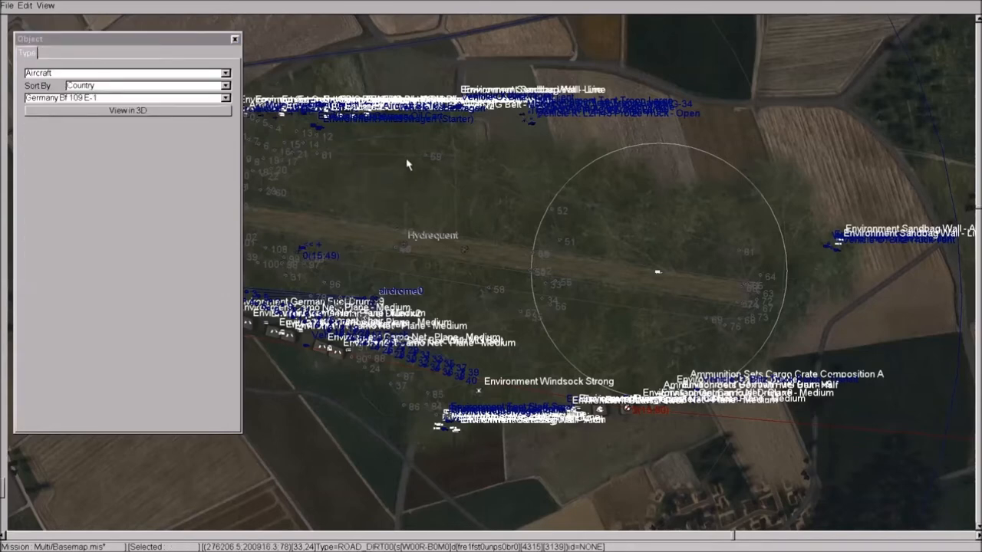
- Zoom the map back to the Blenheim I flight's 15:50 start point east of Hydrequent
{"action": "left_click", "coordinate": [7, 6]}
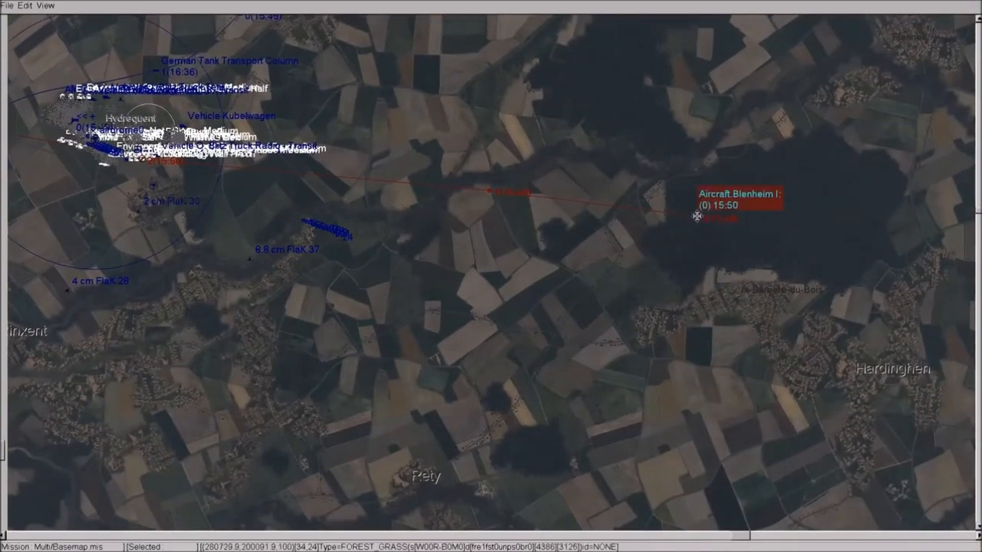
- Review the Blenheim group's properties and bomb detonators, then show its route points
{"action": "right_click", "coordinate": [697, 214]}
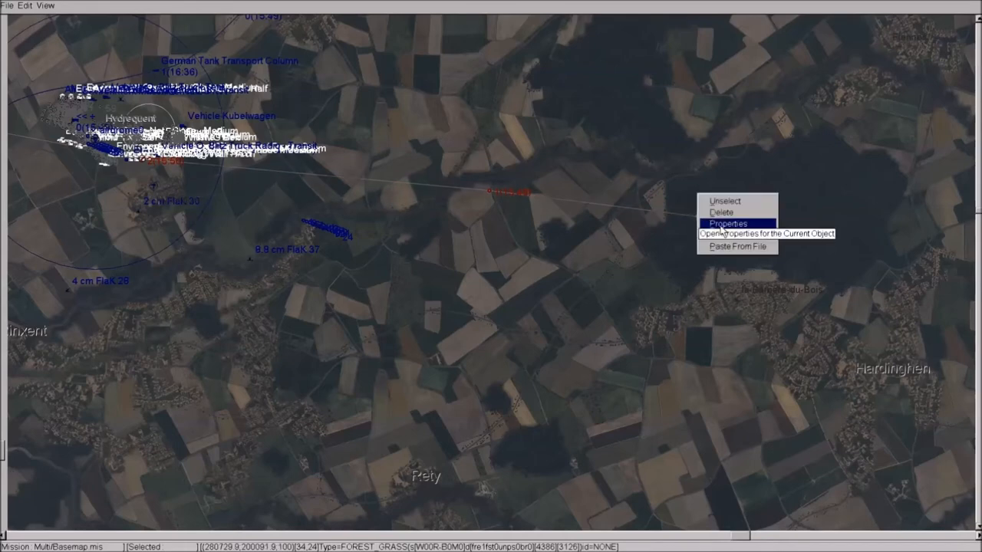
{"action": "left_click", "coordinate": [725, 224]}
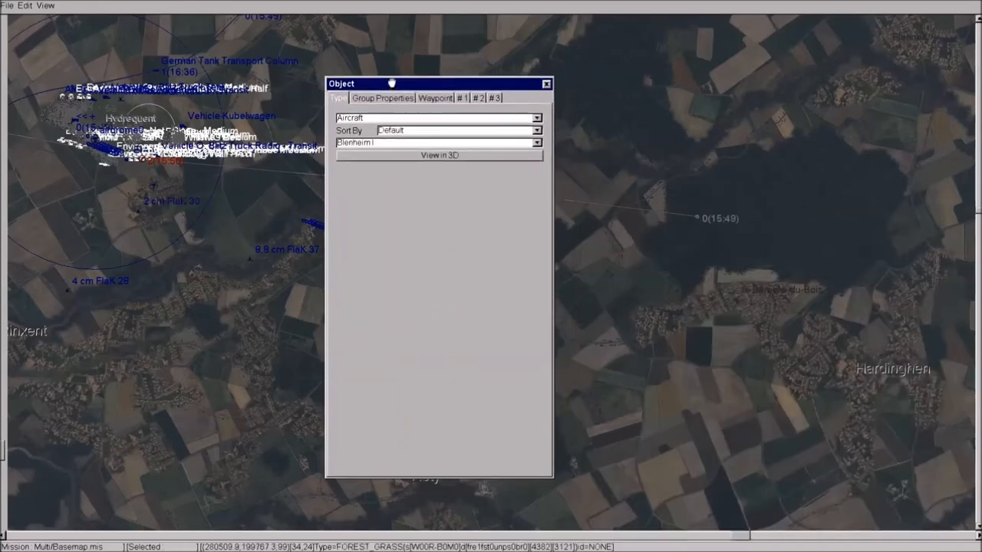
{"action": "left_click", "coordinate": [382, 99]}
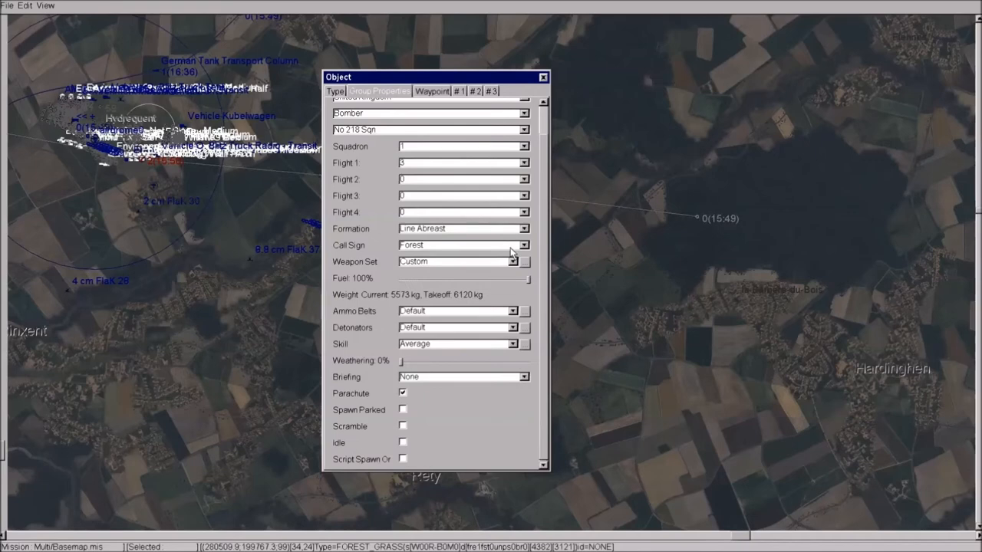
{"action": "left_click", "coordinate": [524, 328]}
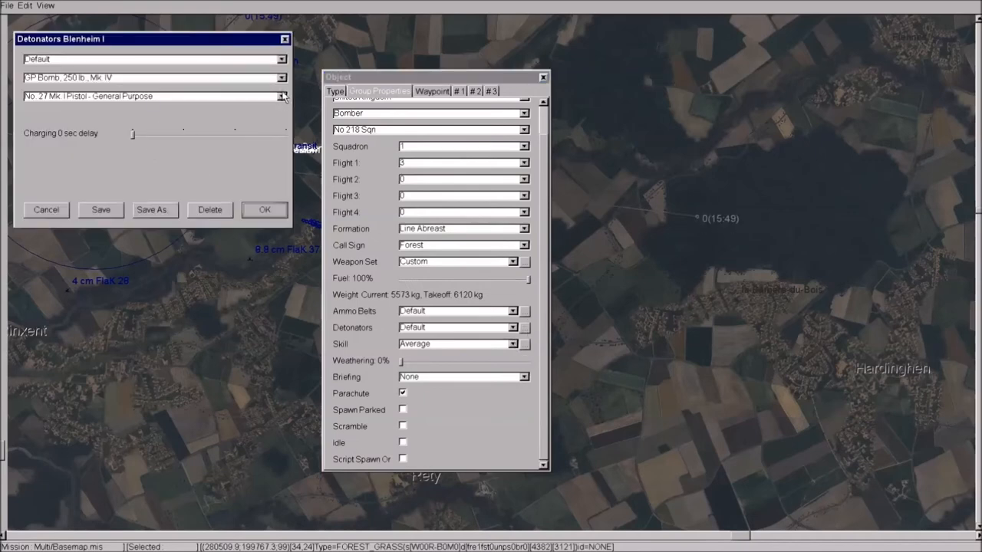
{"action": "left_click", "coordinate": [282, 95]}
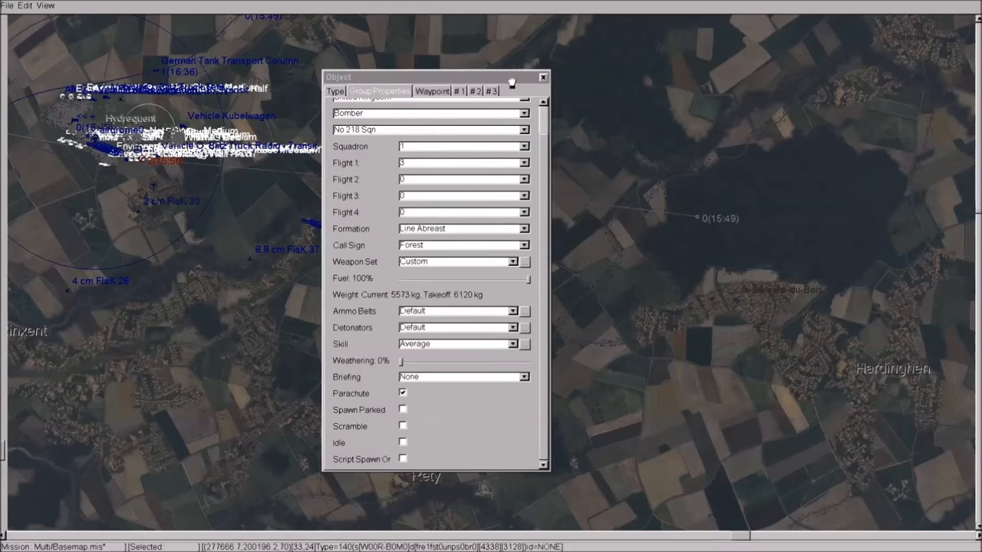
{"action": "left_click", "coordinate": [431, 91]}
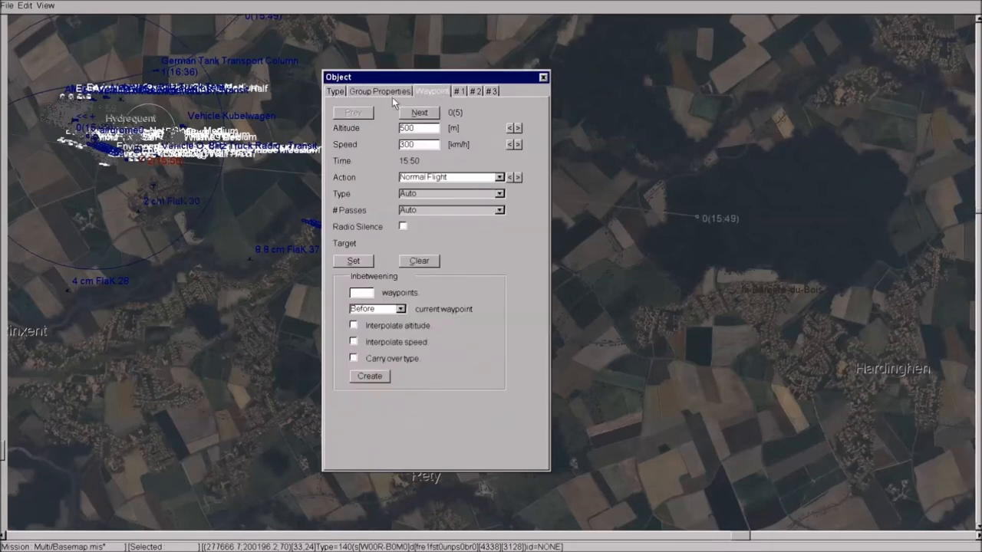
- Set the Blenheim group's formation to Vic and return to its start waypoint
{"action": "left_click", "coordinate": [379, 91]}
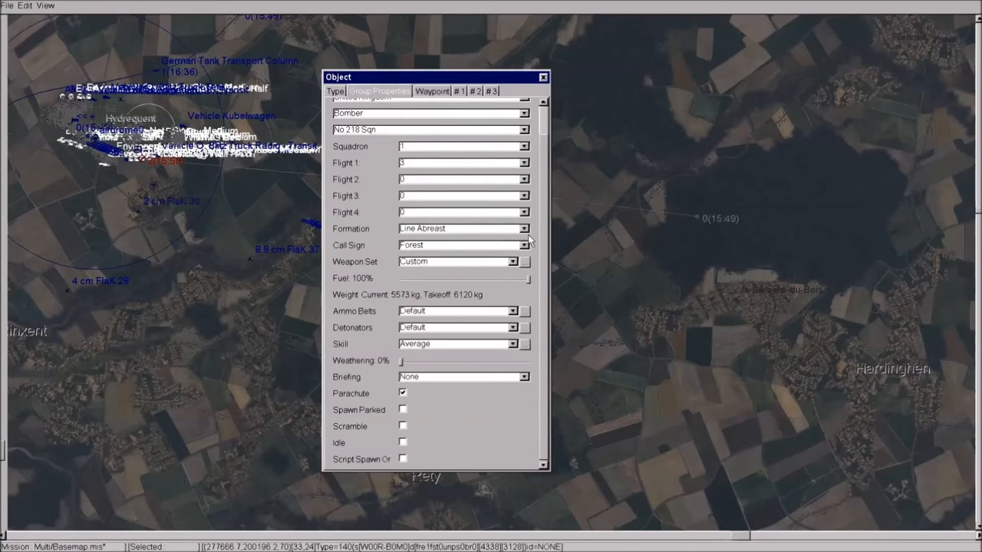
{"action": "left_click", "coordinate": [525, 228]}
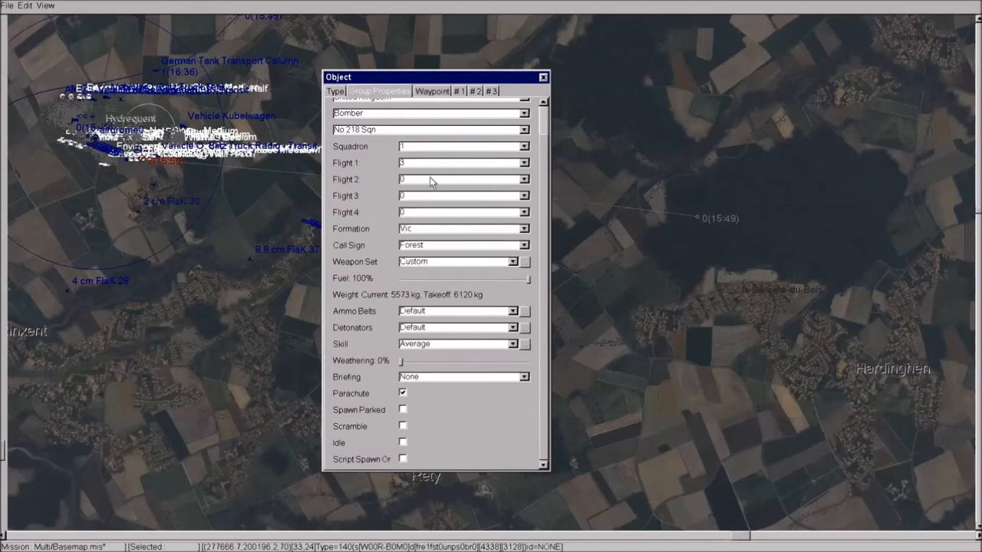
{"action": "left_click", "coordinate": [431, 91]}
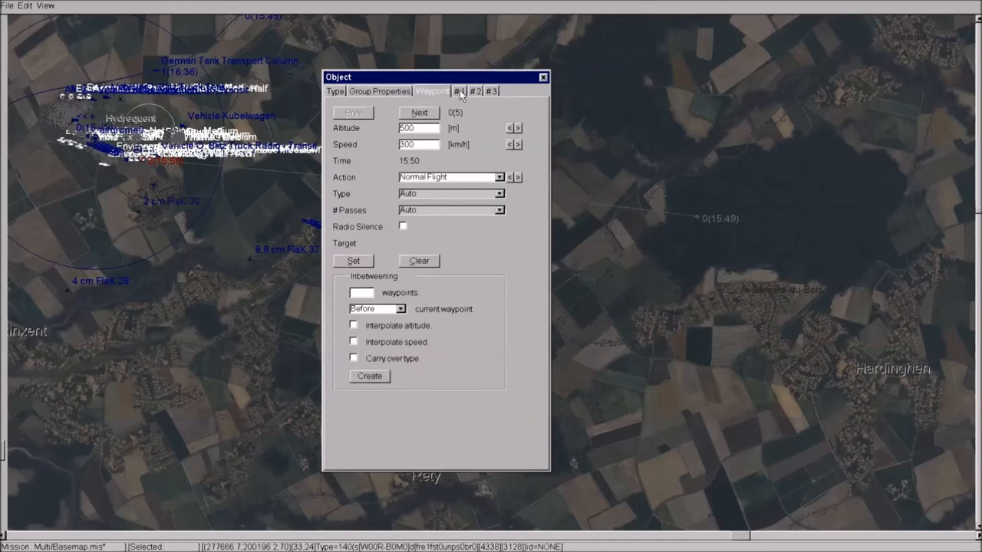
{"action": "mouse_move", "coordinate": [499, 187]}
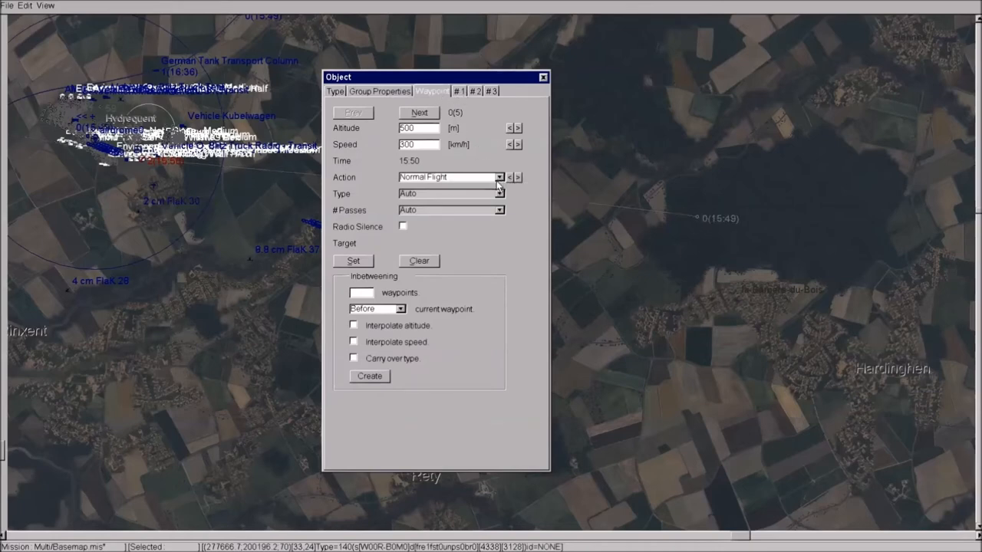
{"action": "mouse_move", "coordinate": [442, 126]}
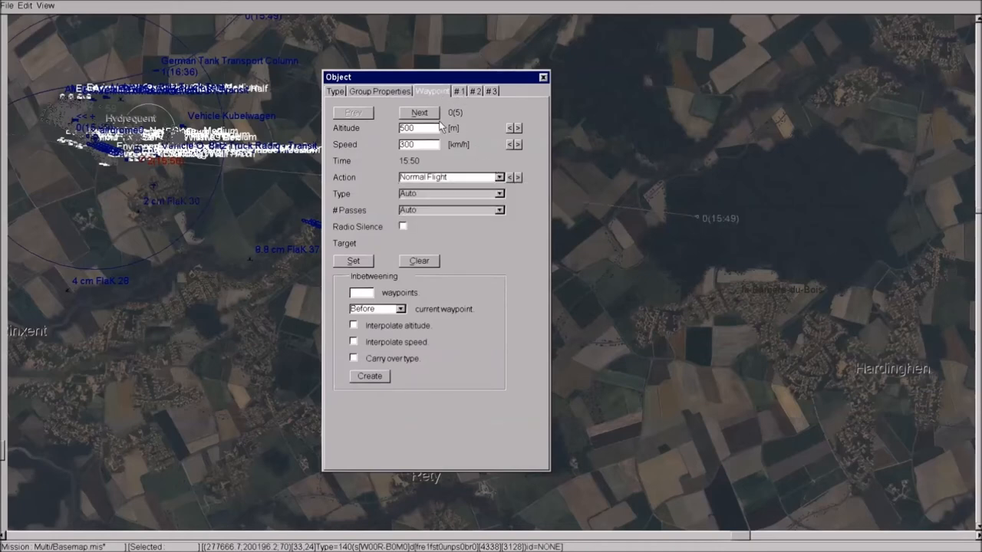
- Set the Blenheims' ground-attack waypoint type to Level Bombing and close the properties window
{"action": "left_click", "coordinate": [419, 114]}
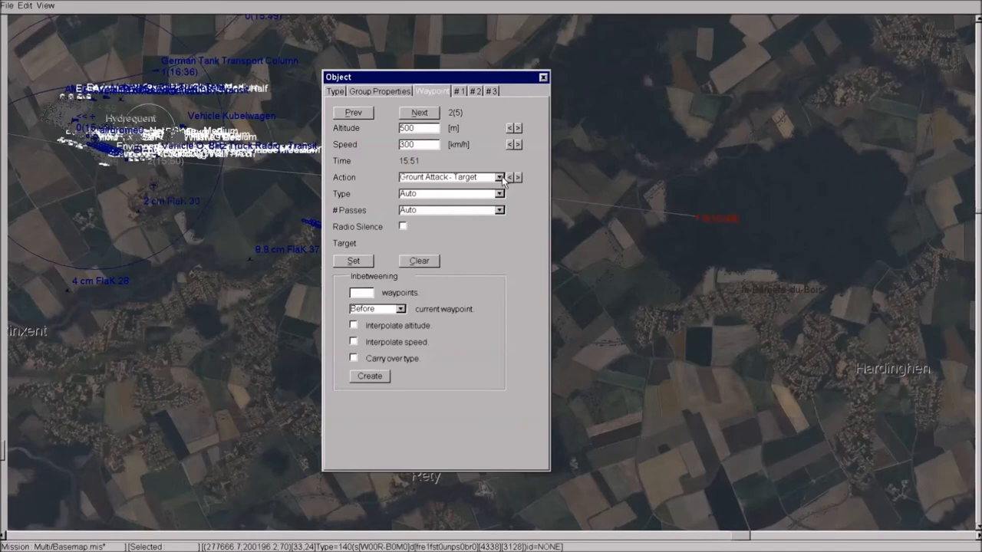
{"action": "left_click", "coordinate": [500, 210]}
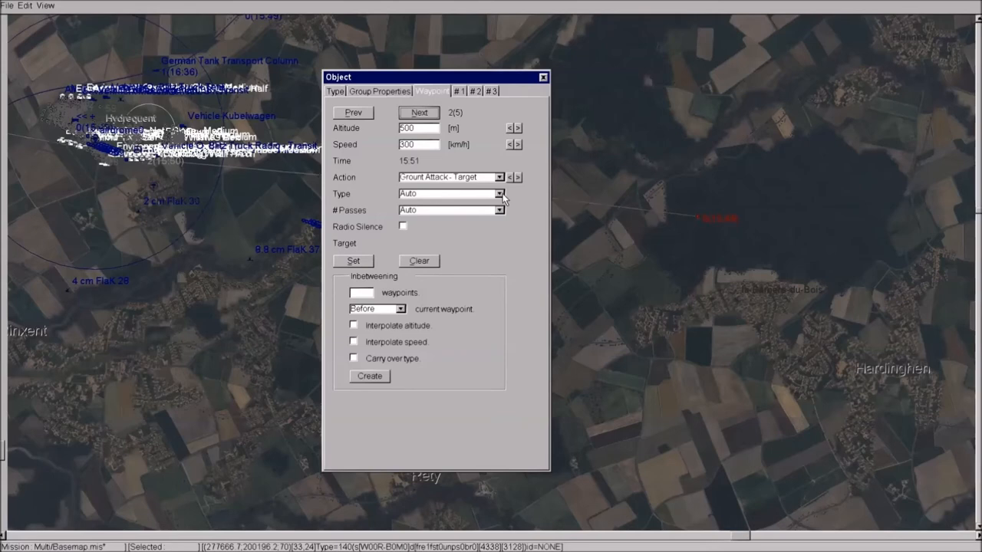
{"action": "left_click", "coordinate": [500, 193]}
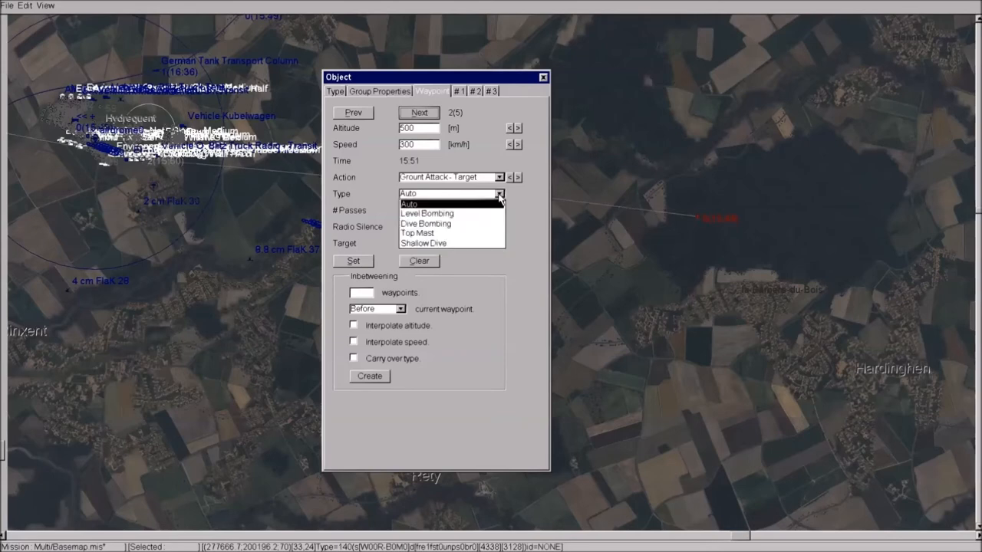
{"action": "mouse_move", "coordinate": [463, 233]}
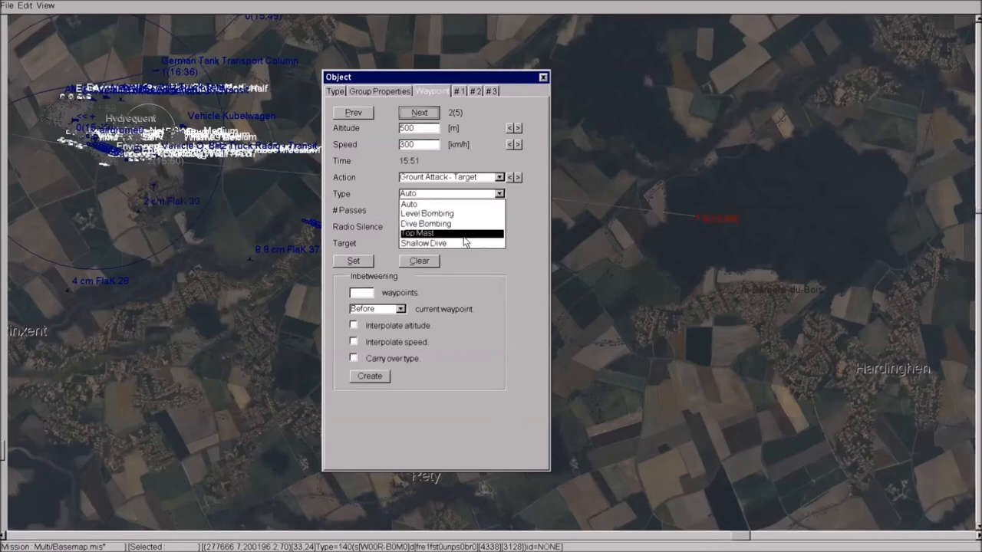
{"action": "mouse_move", "coordinate": [437, 214]}
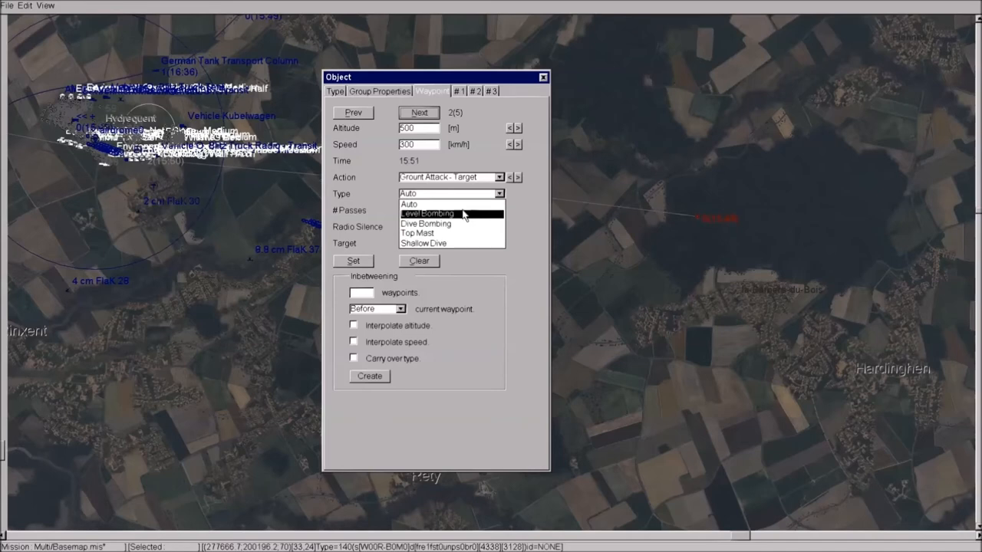
{"action": "left_click", "coordinate": [428, 213]}
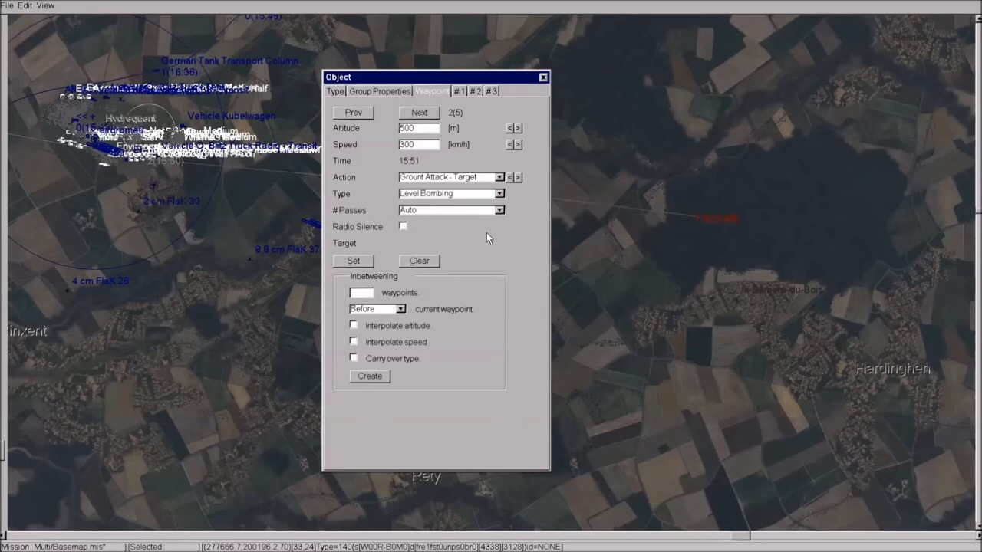
{"action": "left_click", "coordinate": [335, 90]}
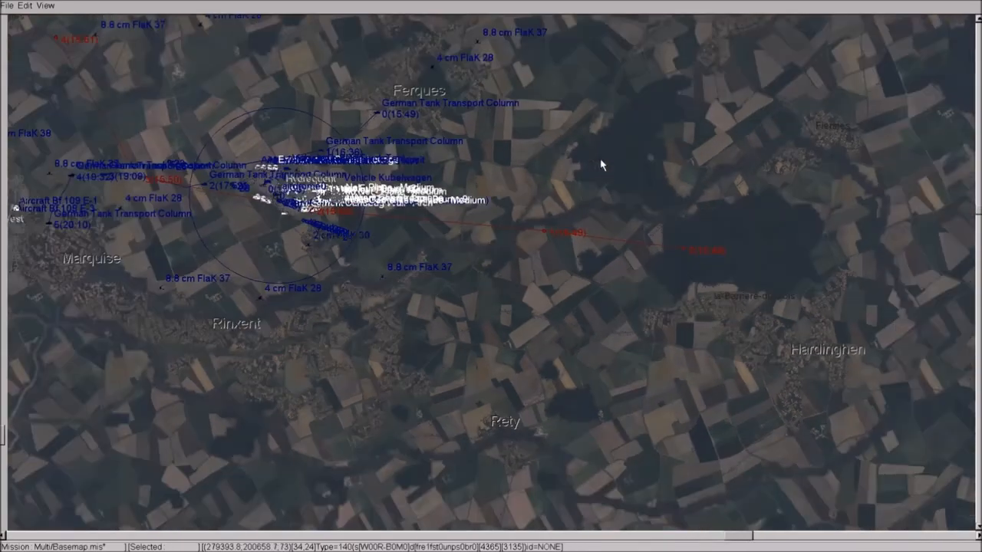
- Raise the Blenheim group to six aircraft and show its 500 lb GP bomb weapon set
{"action": "right_click", "coordinate": [687, 254]}
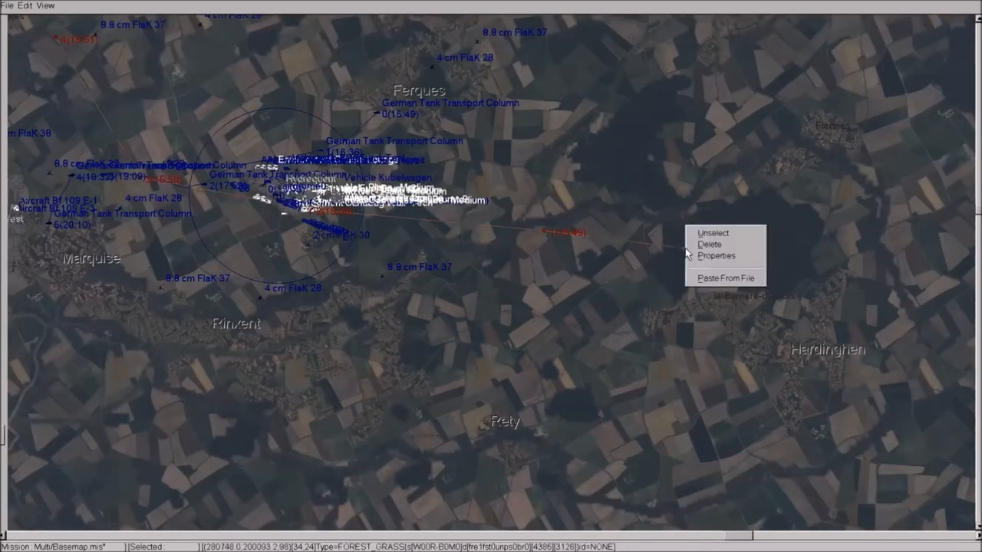
{"action": "left_click", "coordinate": [715, 255]}
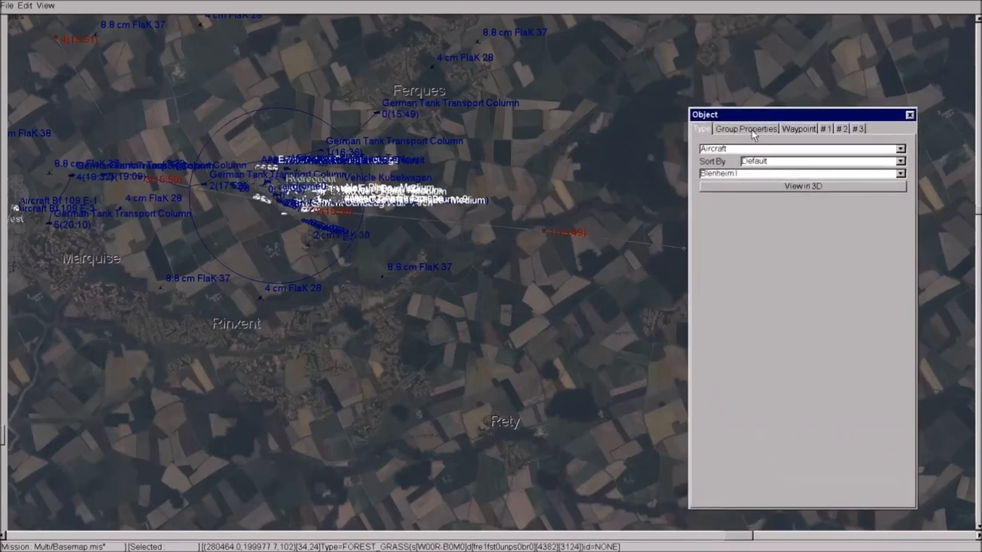
{"action": "left_click", "coordinate": [745, 129]}
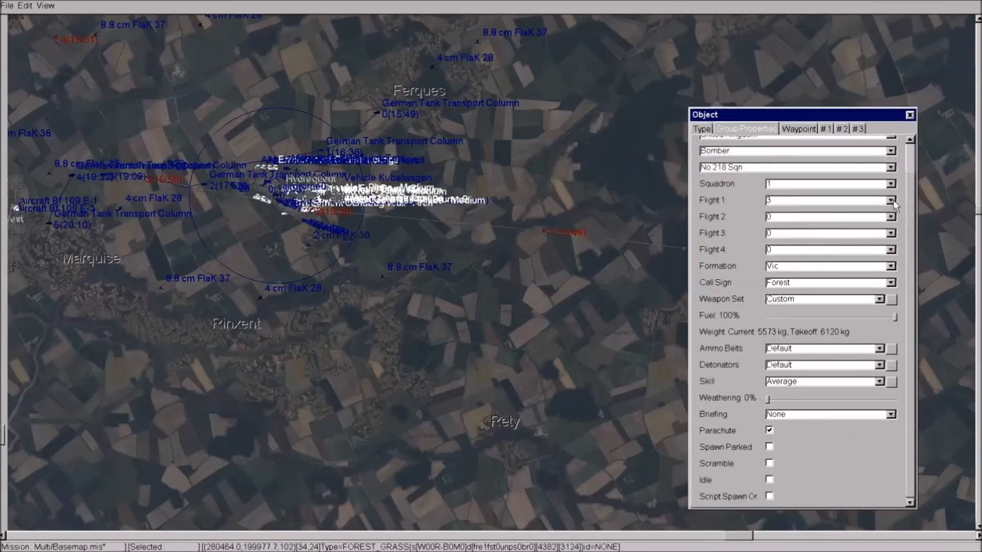
{"action": "left_click", "coordinate": [892, 196]}
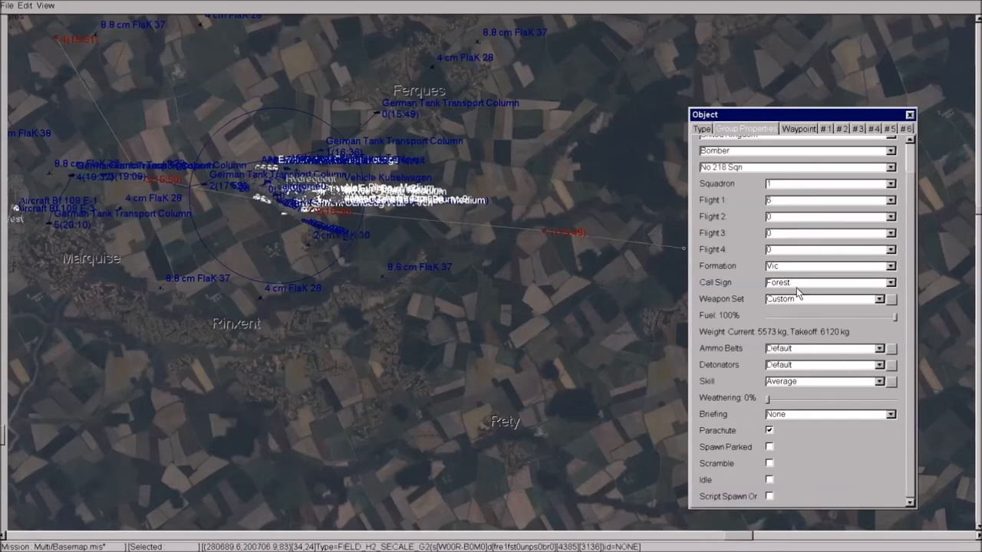
{"action": "left_click", "coordinate": [880, 298]}
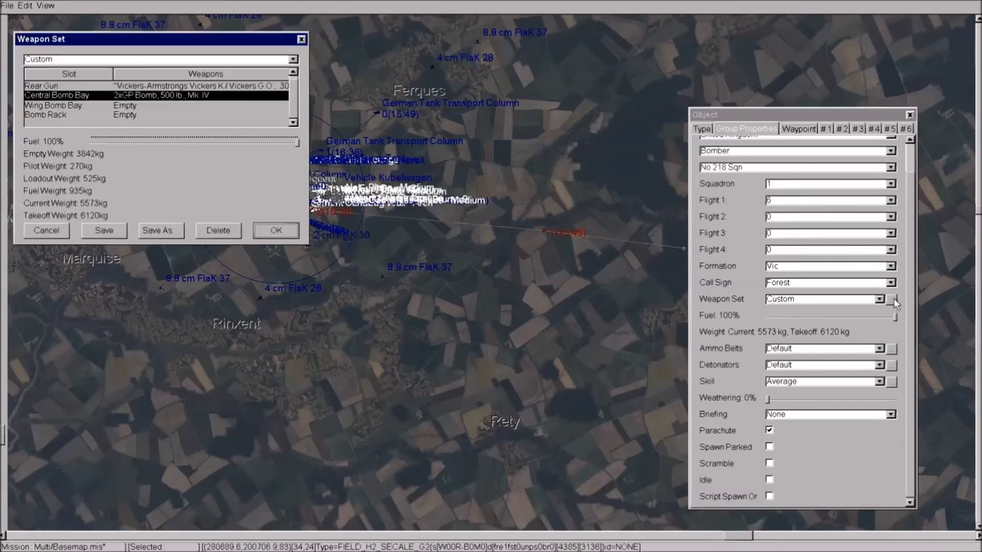